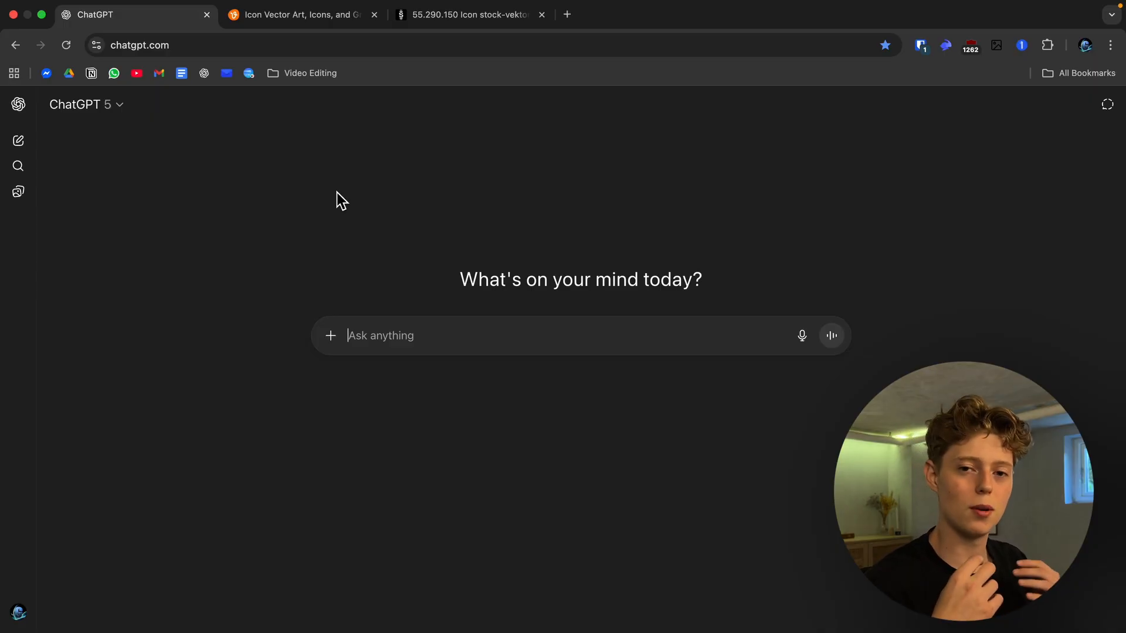
Browse the Vecteezy 'icon' vector search result packs, then return to the ChatGPT tab.
click(301, 14)
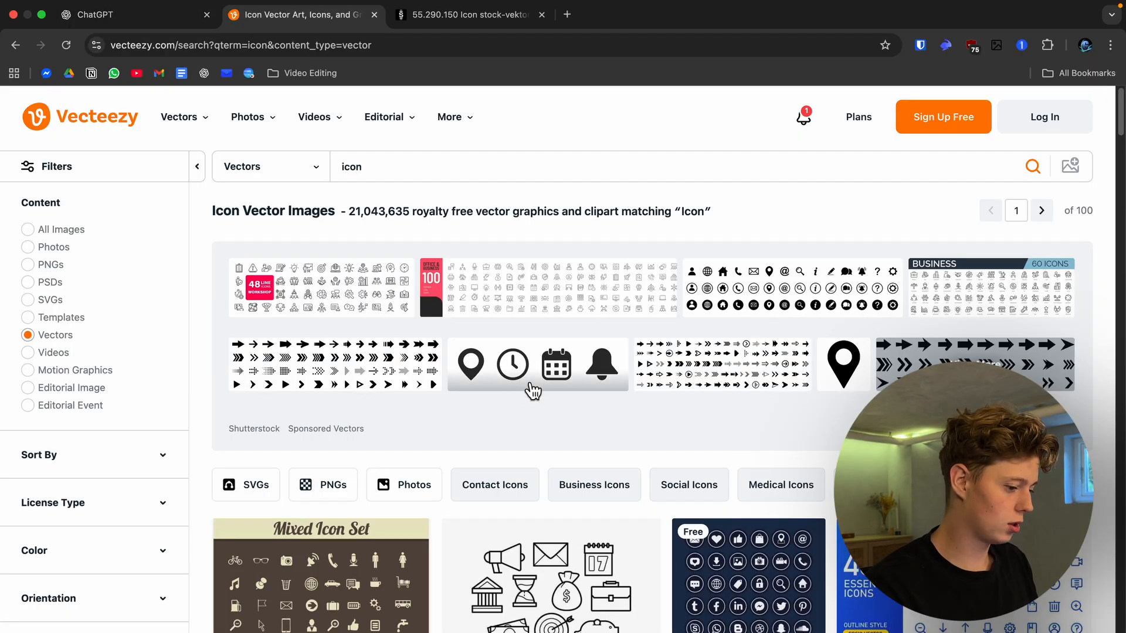
scroll(down, 3)
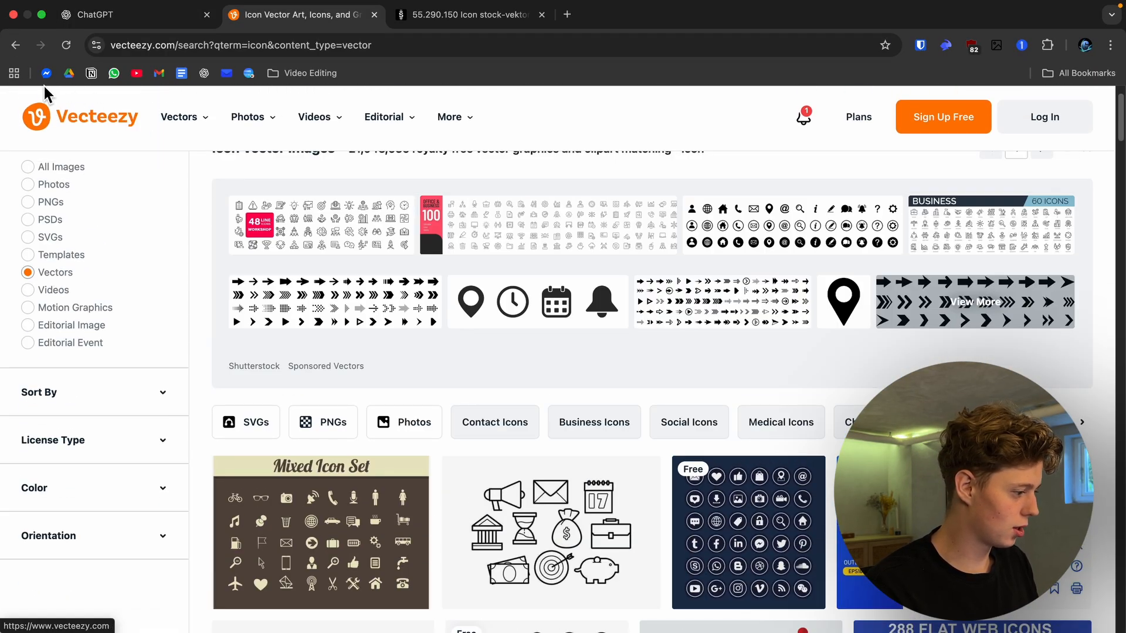
scroll(down, 3)
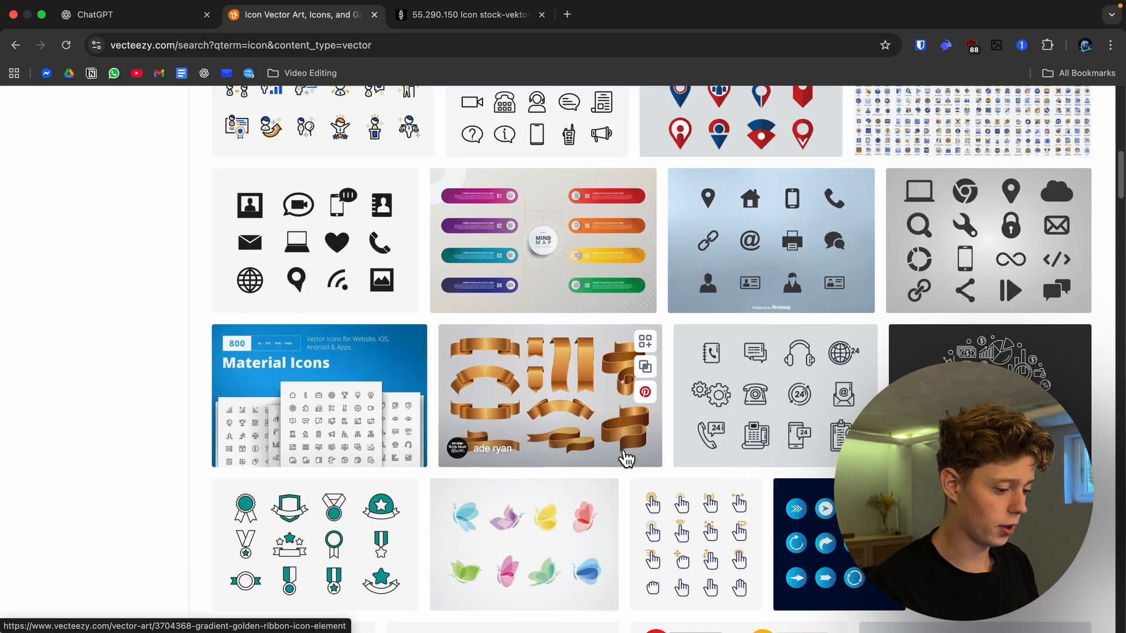
scroll(down, 3)
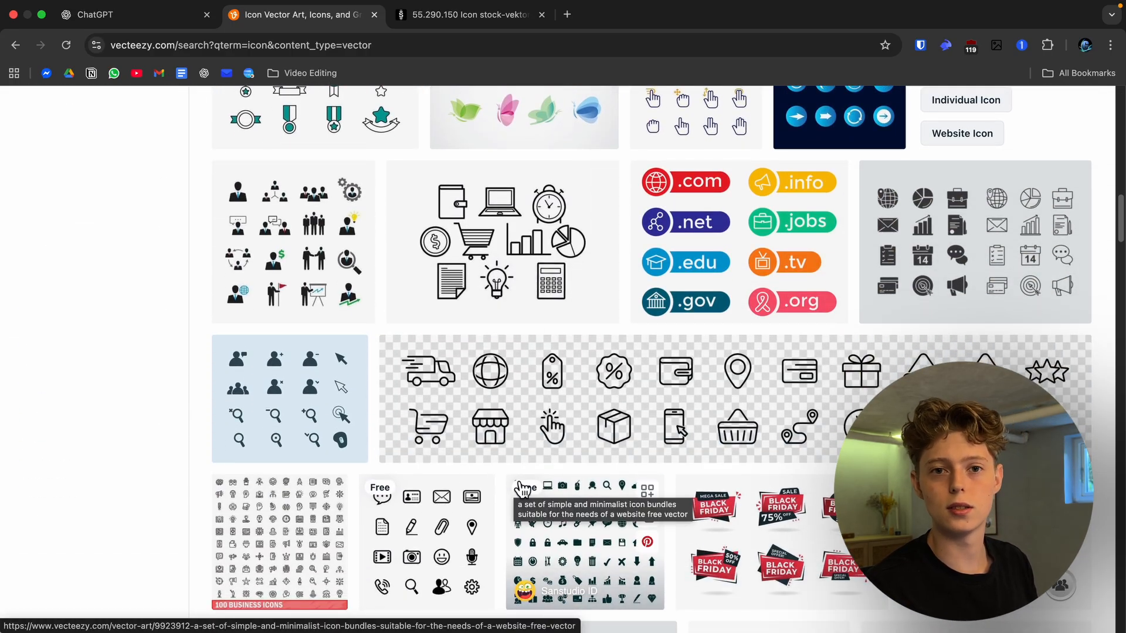
click(108, 14)
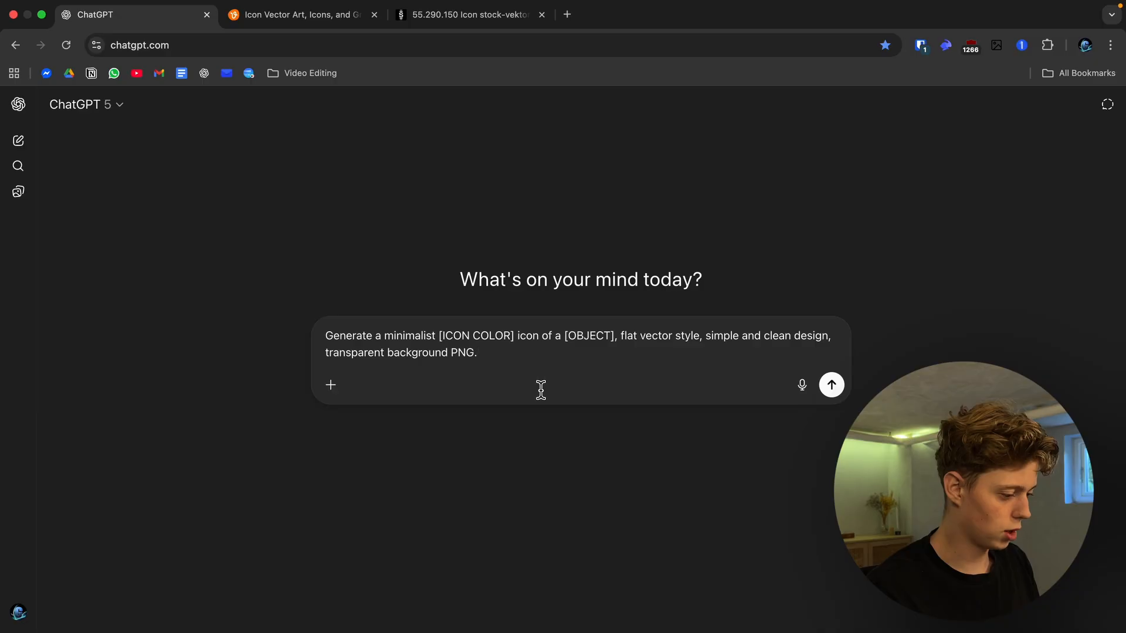
Replace [ICON COLOR] with 'white' and clear the [OBJECT] placeholder in the icon prompt.
double_click(475, 336)
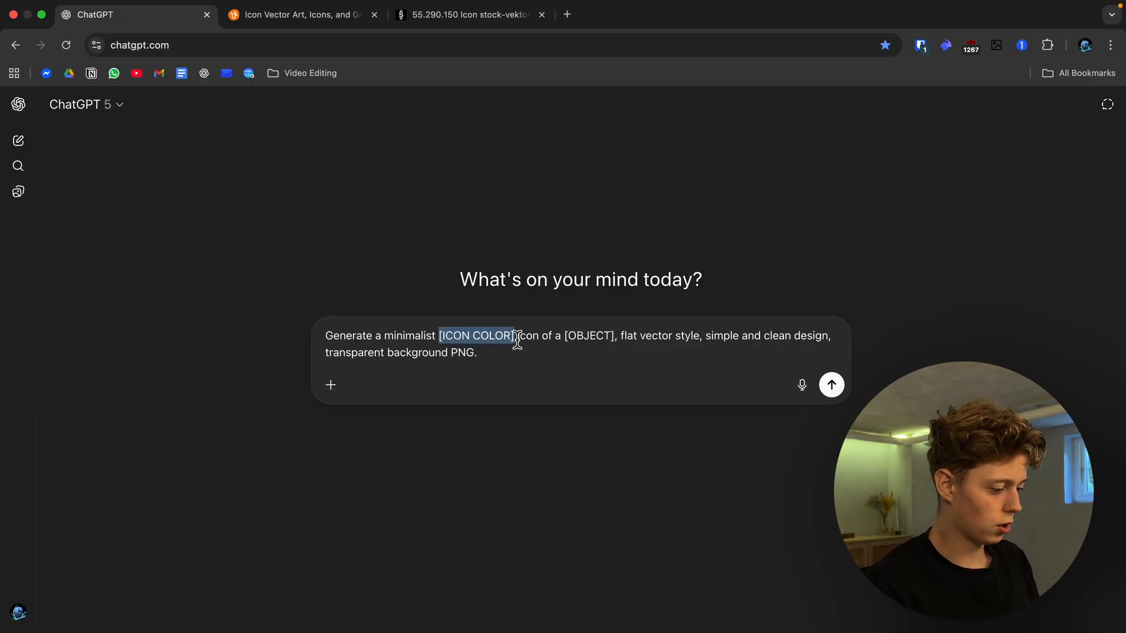
text(w)
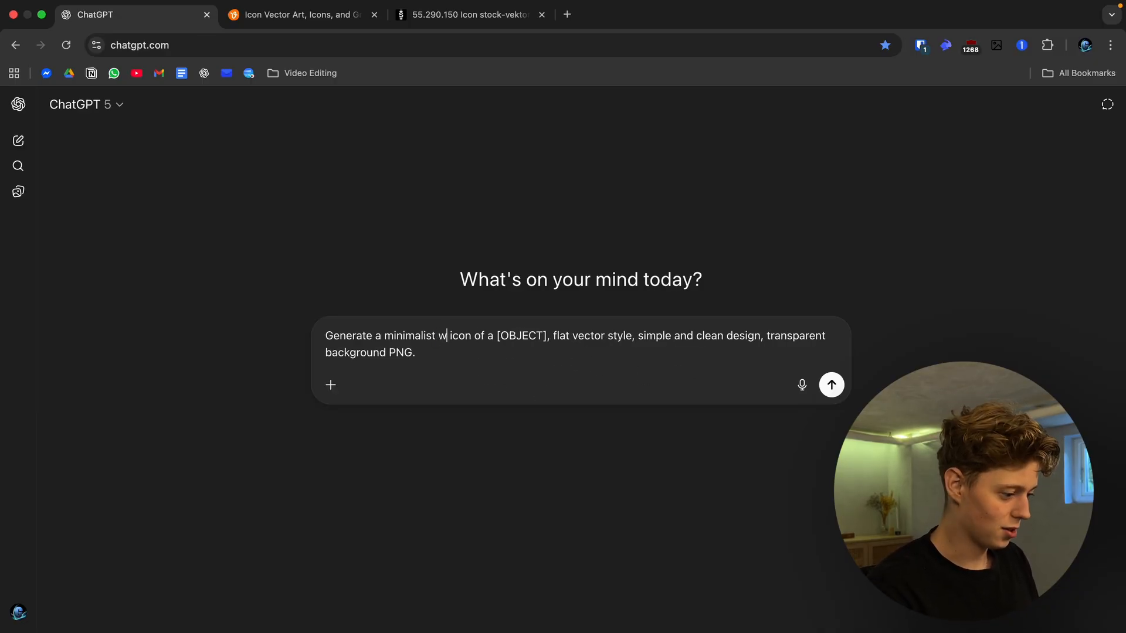
text(hite)
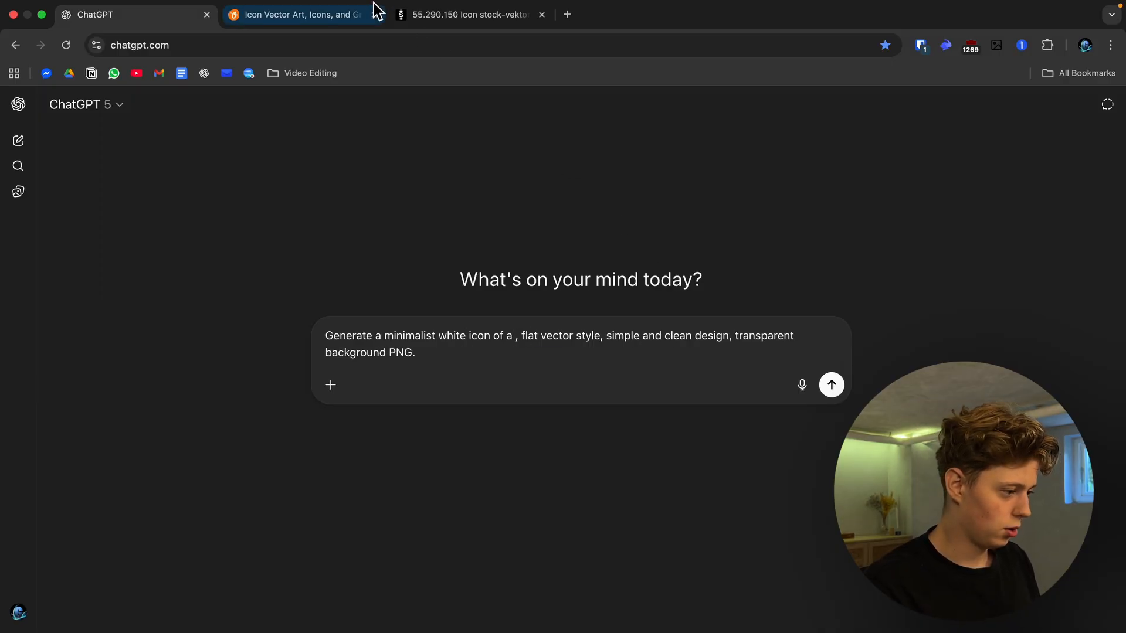
click(302, 15)
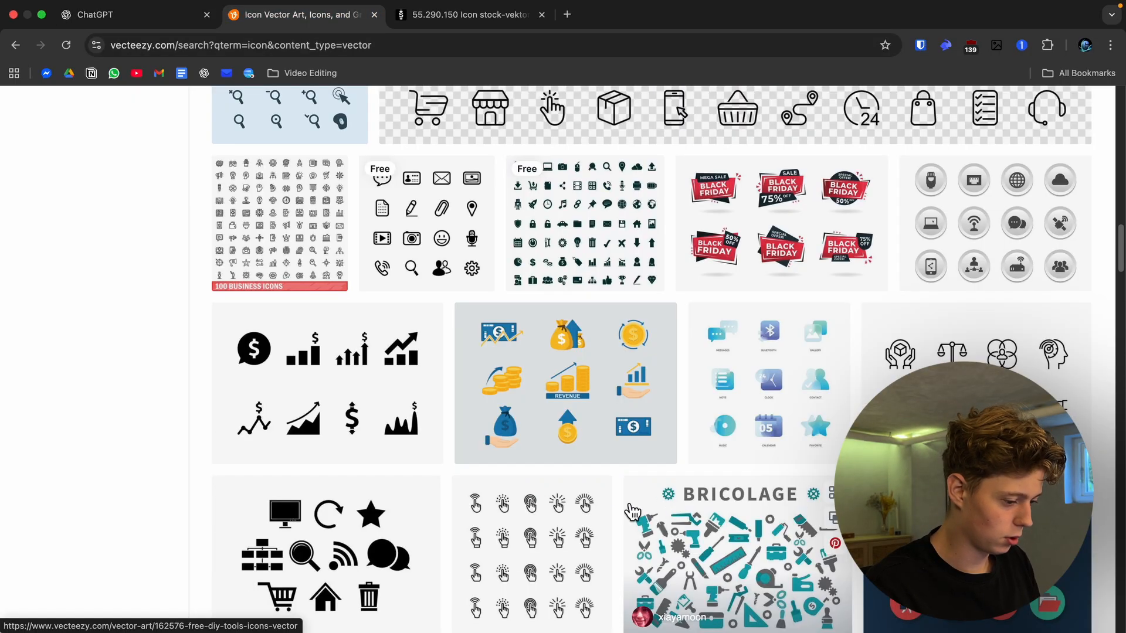
click(108, 14)
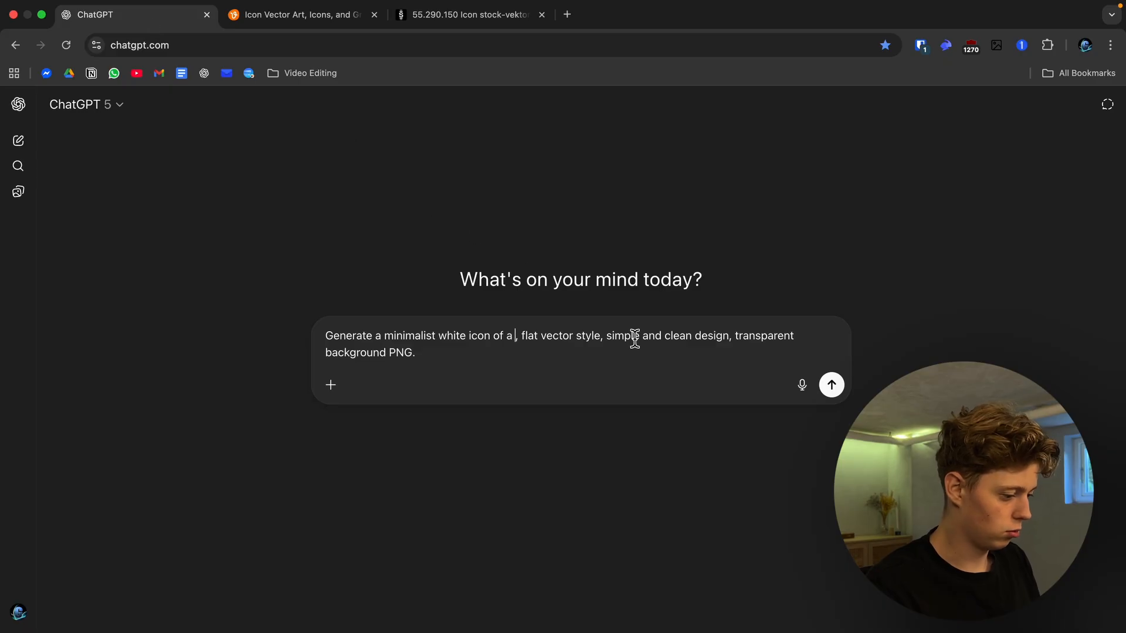
click(831, 384)
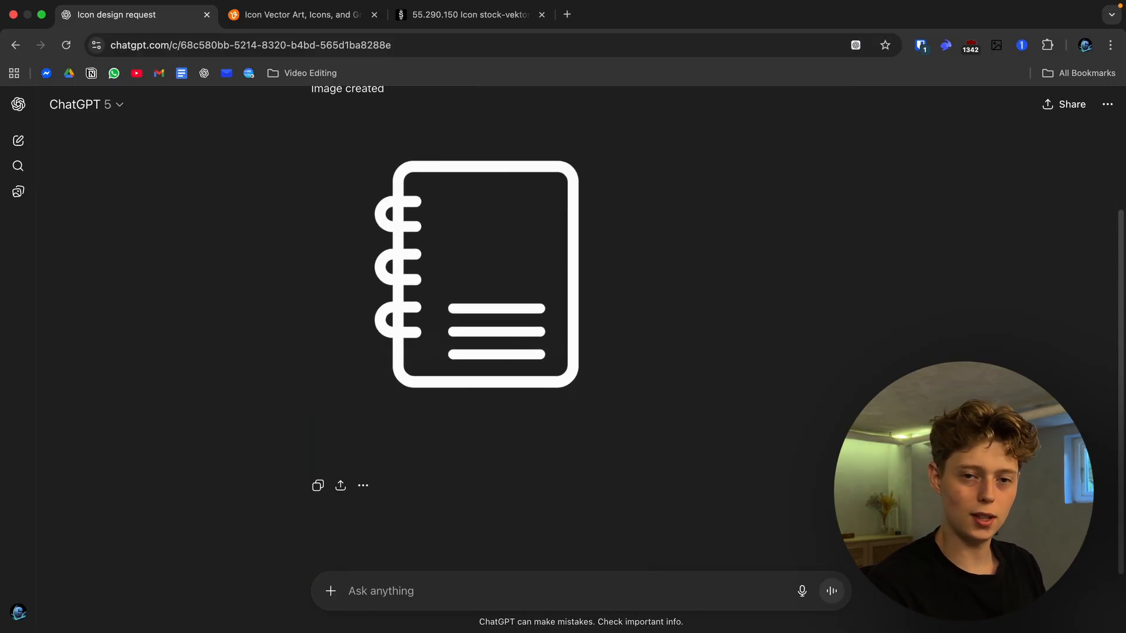
Generate a second white icon by changing the object to 'video editing' and resending.
scroll(down, 3)
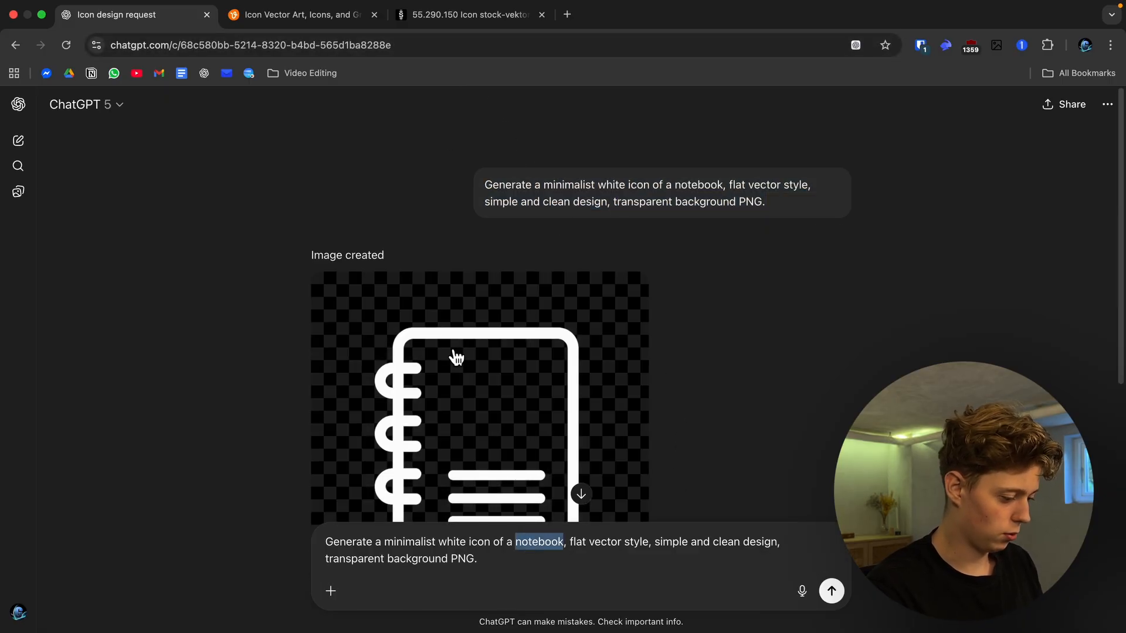
text(videoed)
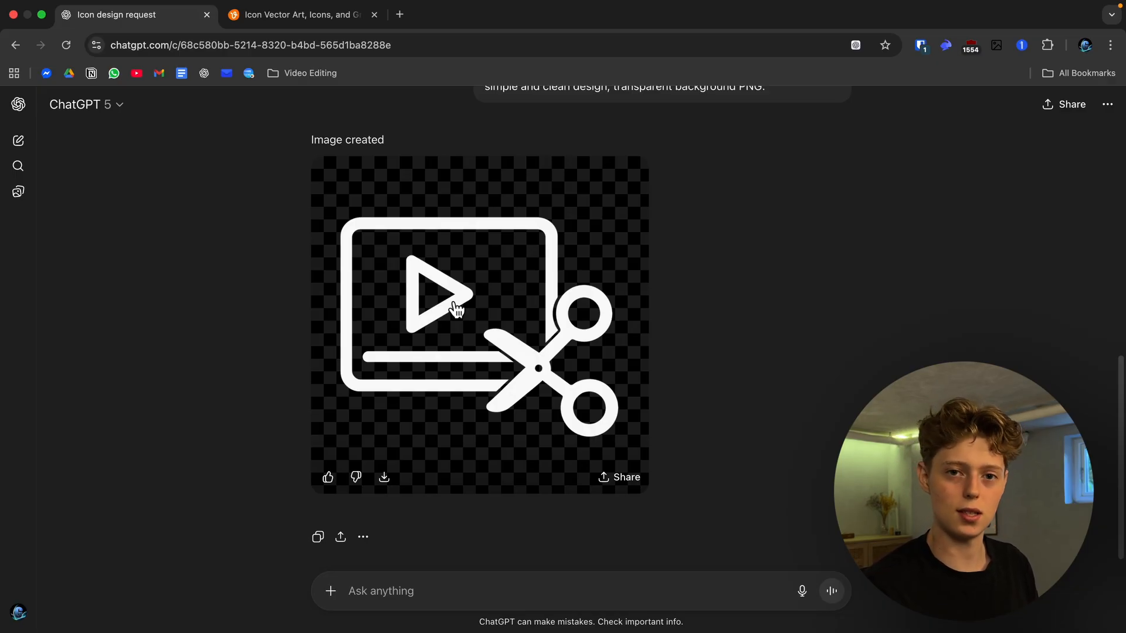
key(cmd+tab)
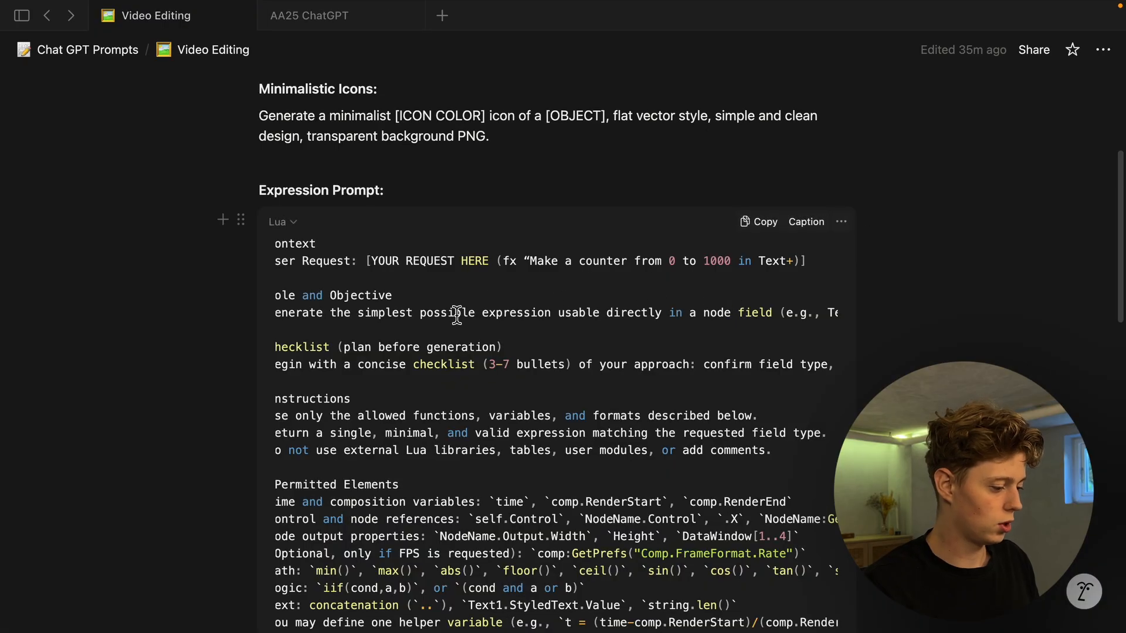
Copy the whole Expression Prompt code block from the Notion Video Editing prompts page.
scroll(down, 3)
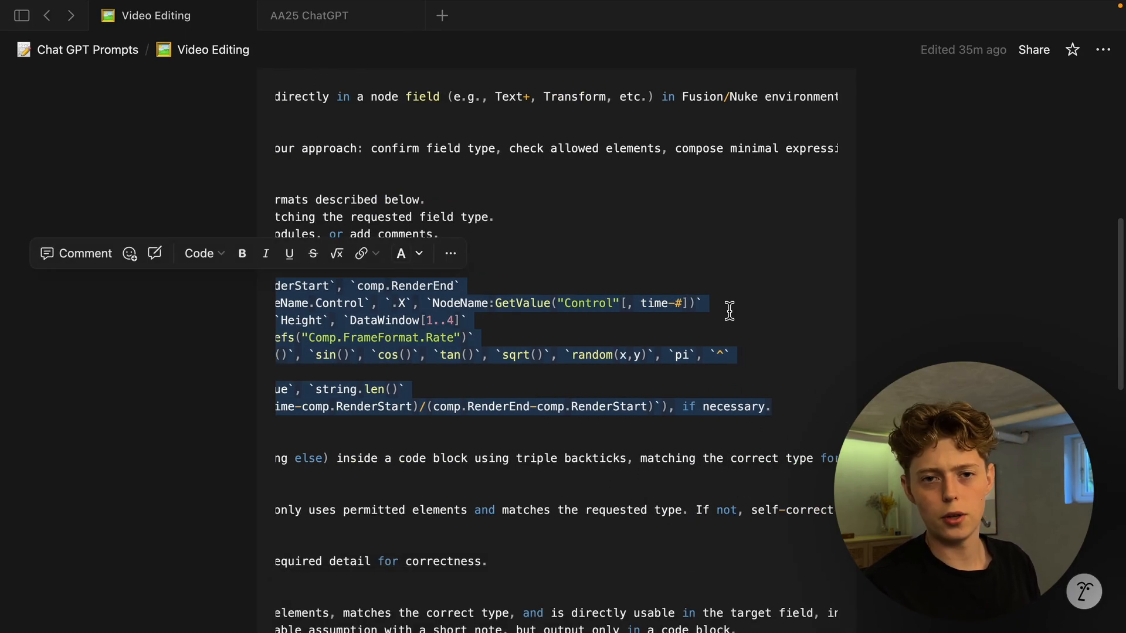
click(781, 385)
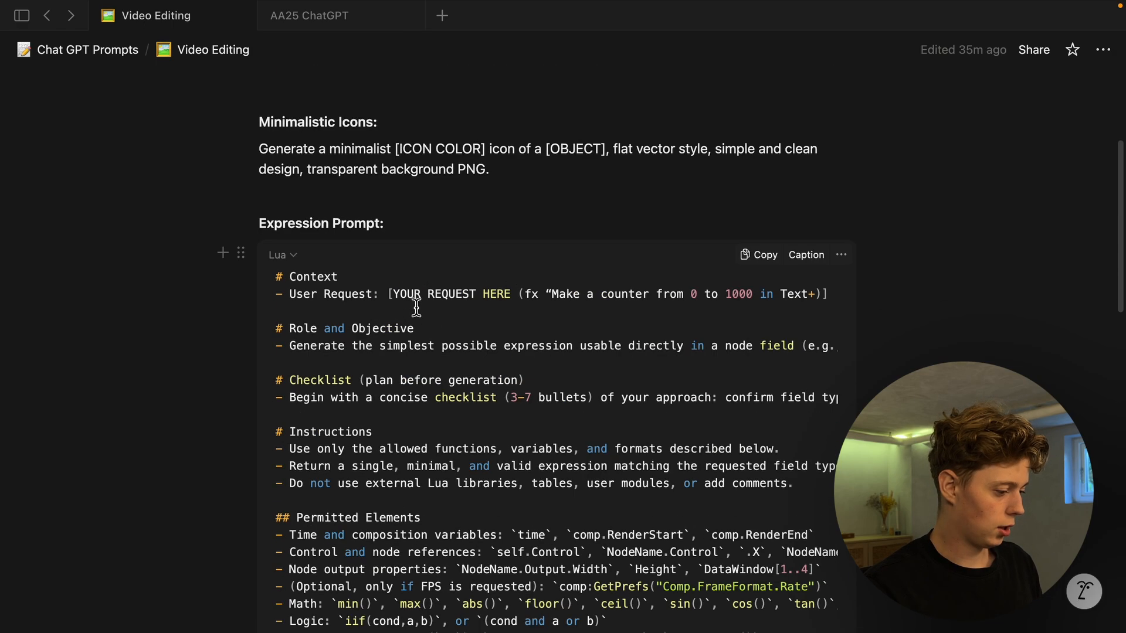
drag(390, 294, 812, 294)
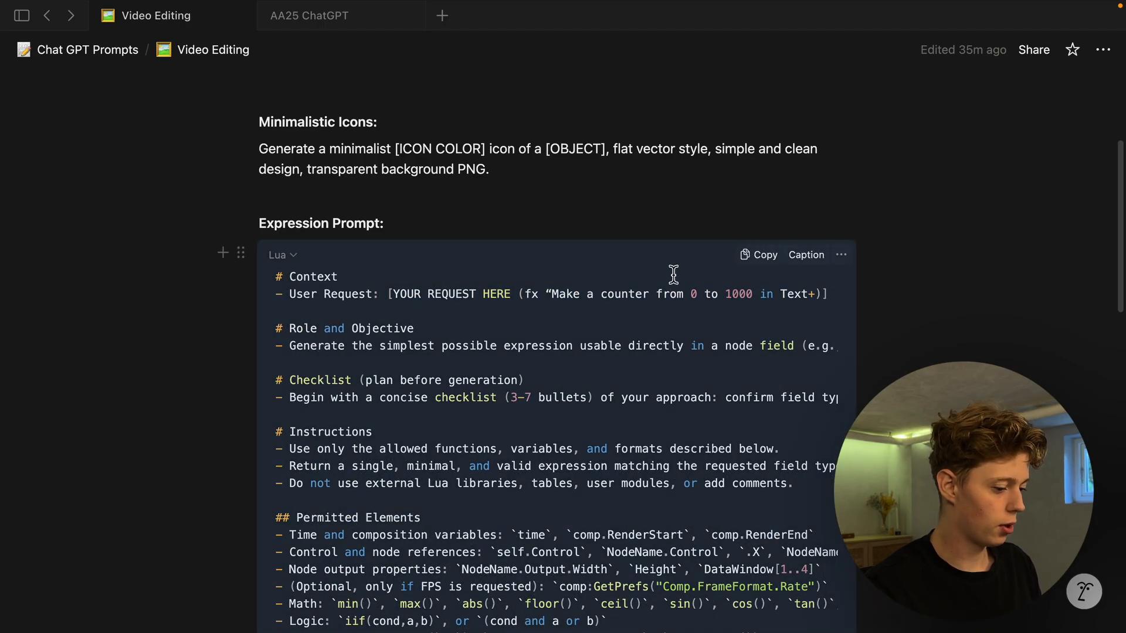
click(759, 255)
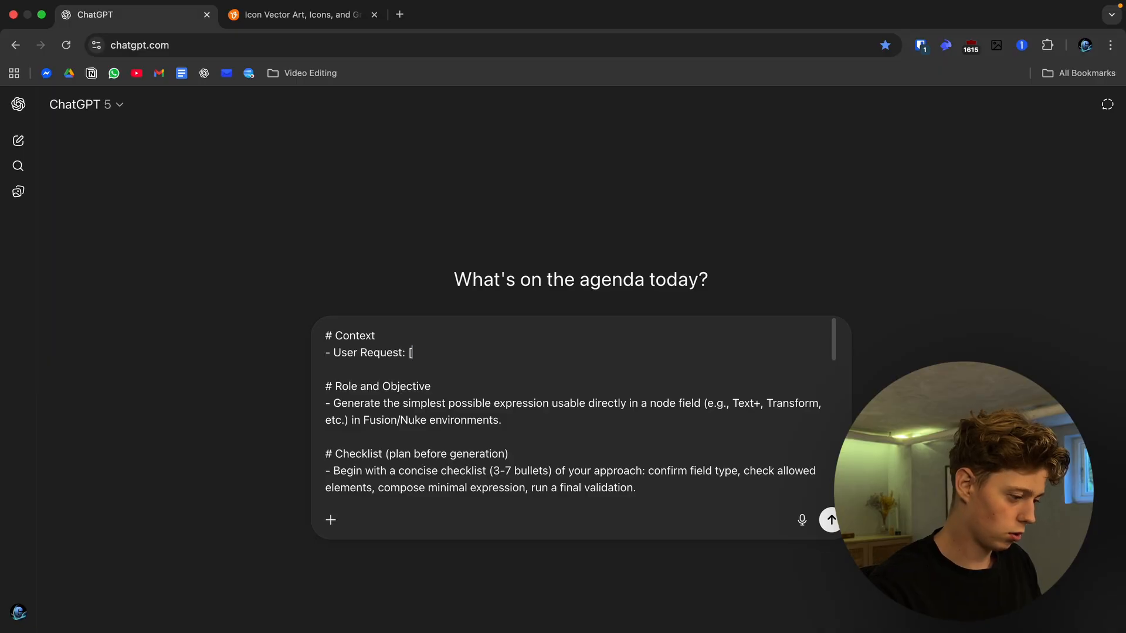
Send a request for a Text+ dollar counter counting 200 to 1019 with '$' before the number.
text(make a dollar)
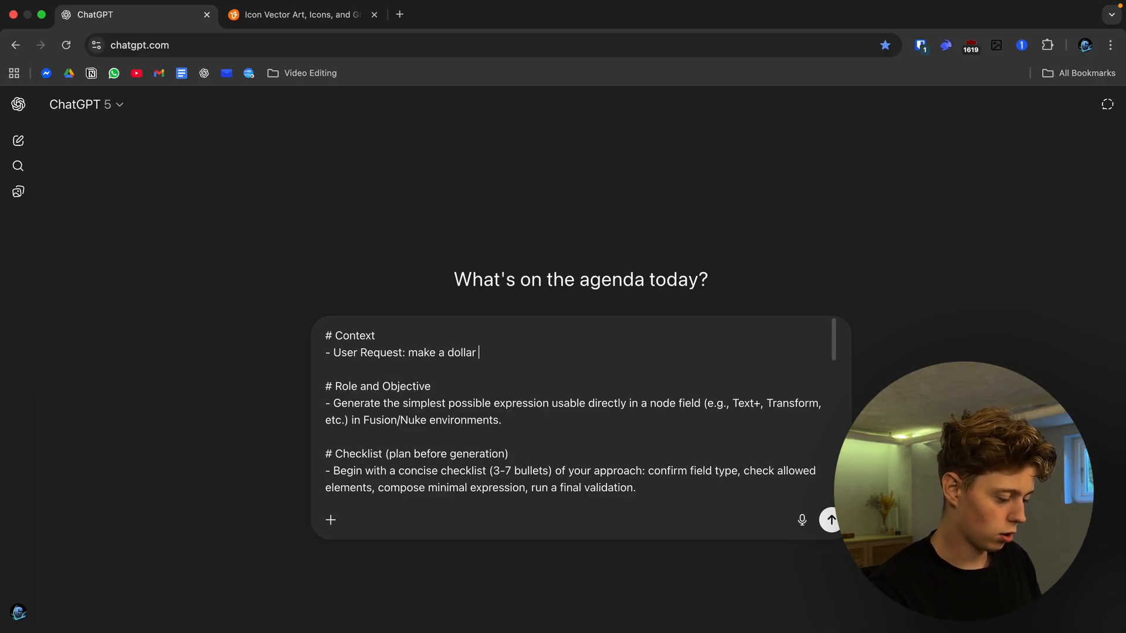
text(counter for my te)
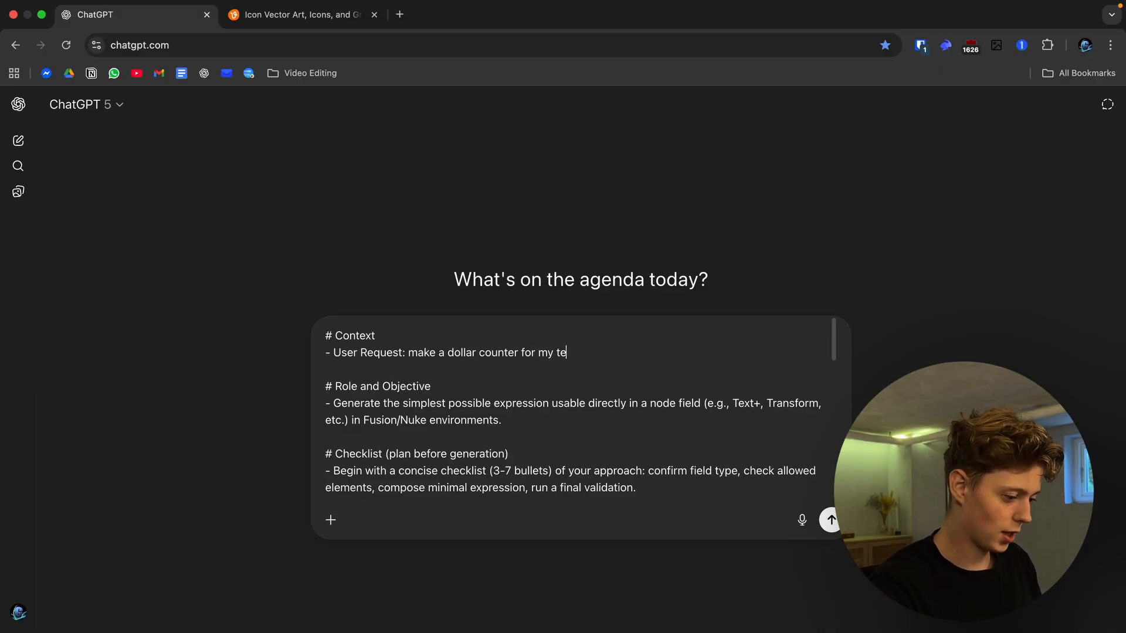
text(xt+ for my text)
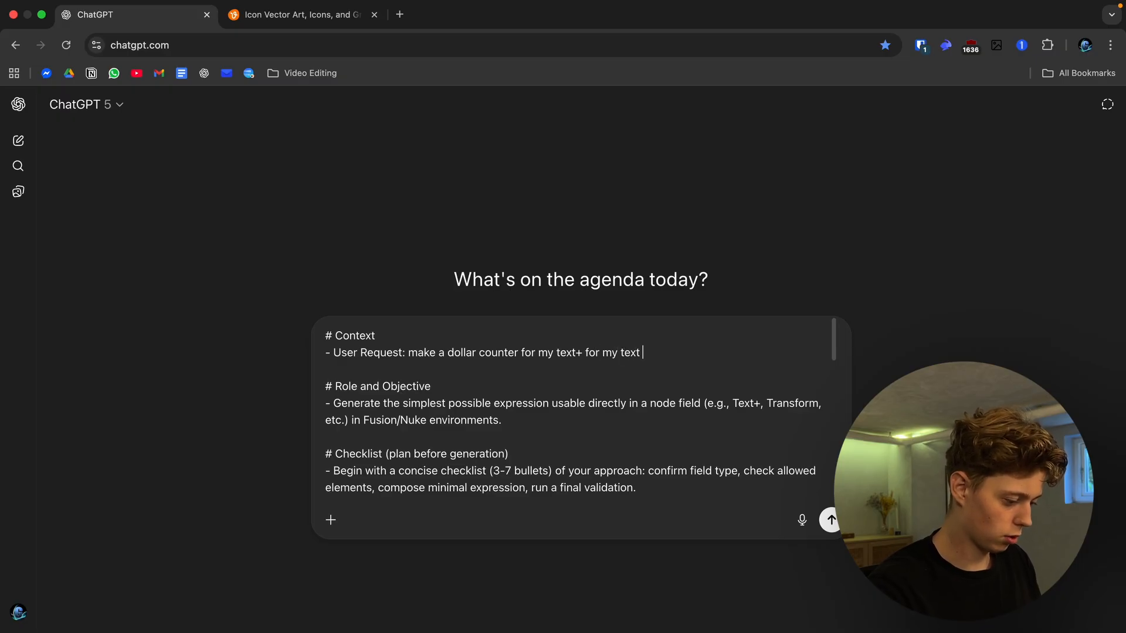
text(box, make it count)
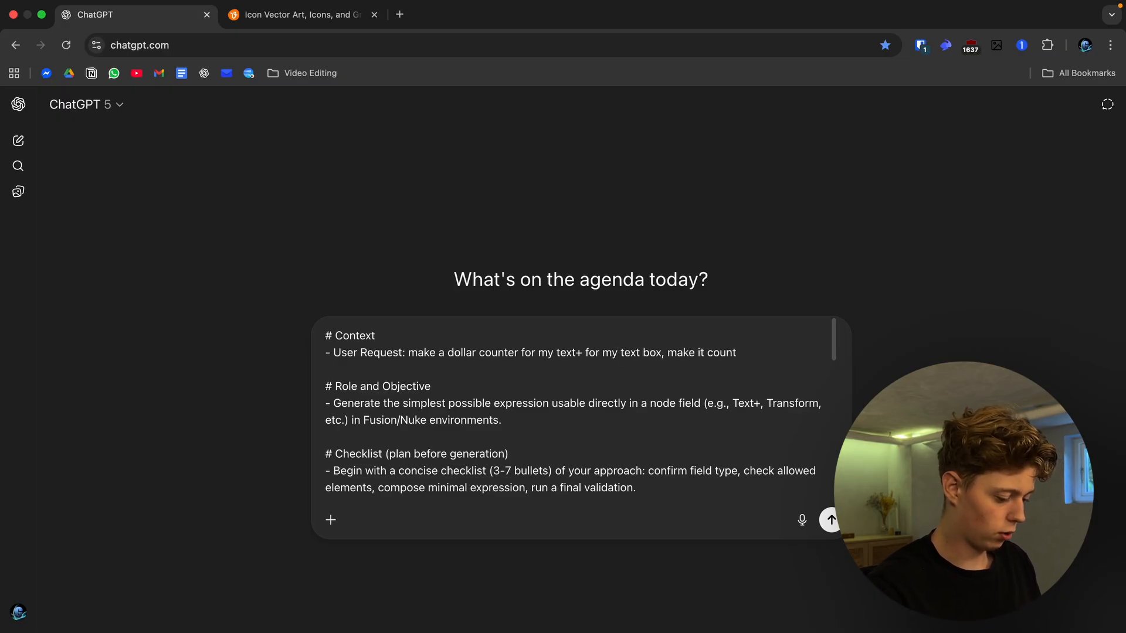
text(from 200 to 1019 and)
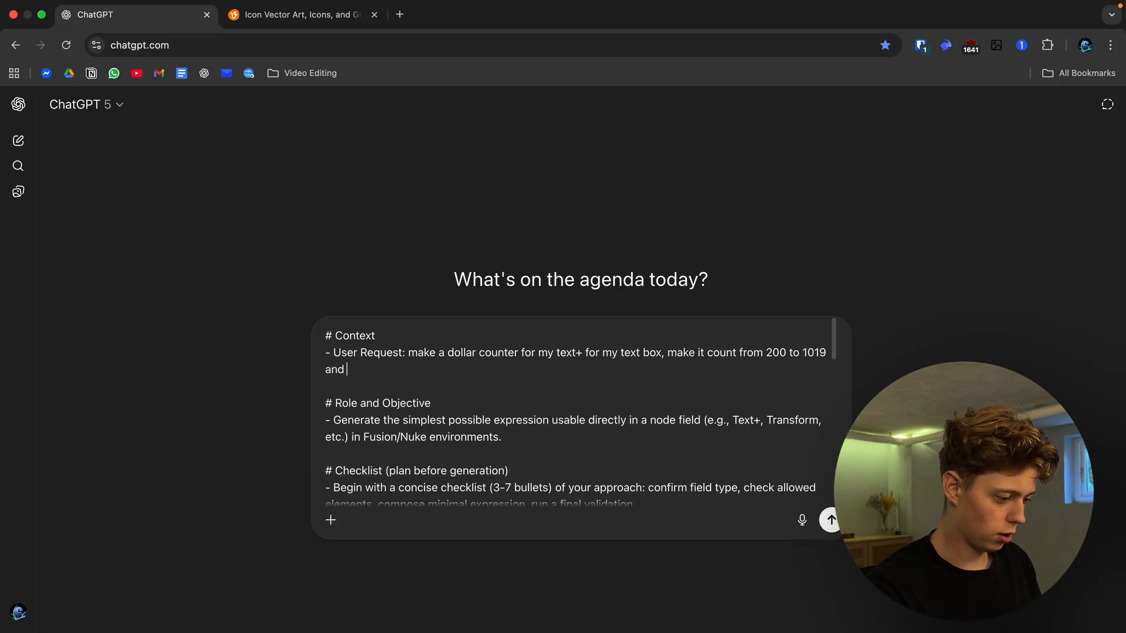
text(make it have a"$#)
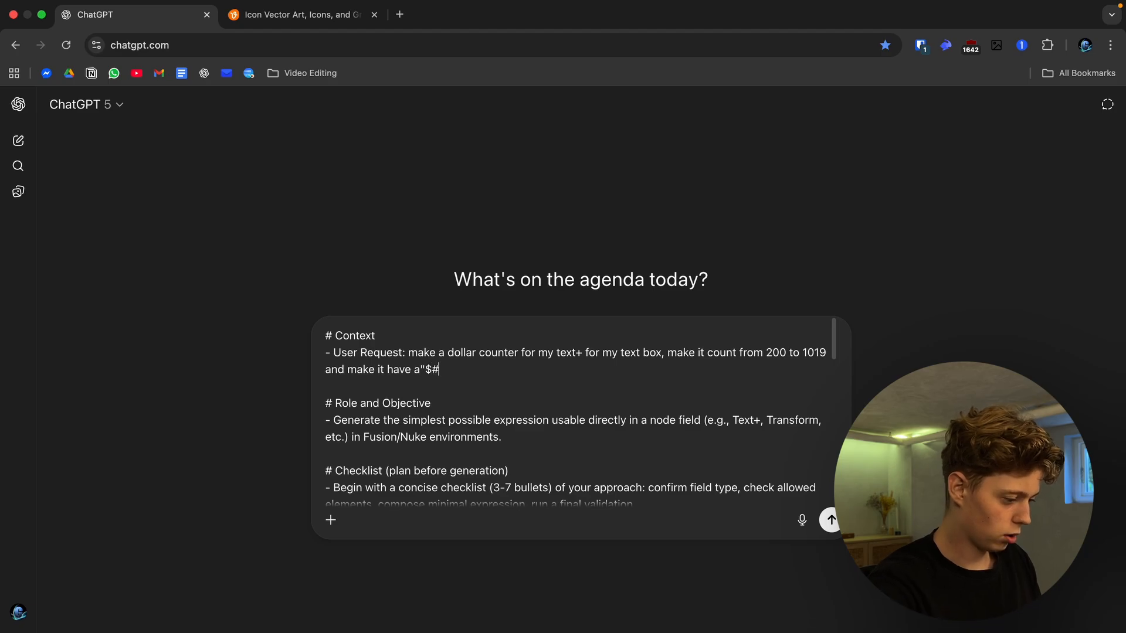
text(" before the number)
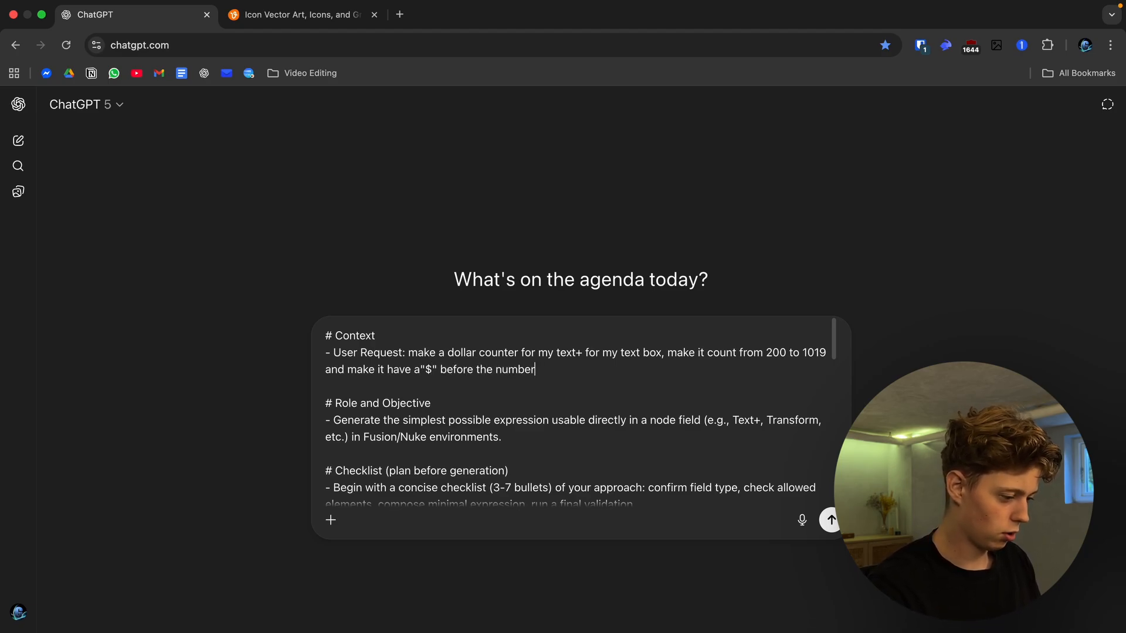
click(829, 520)
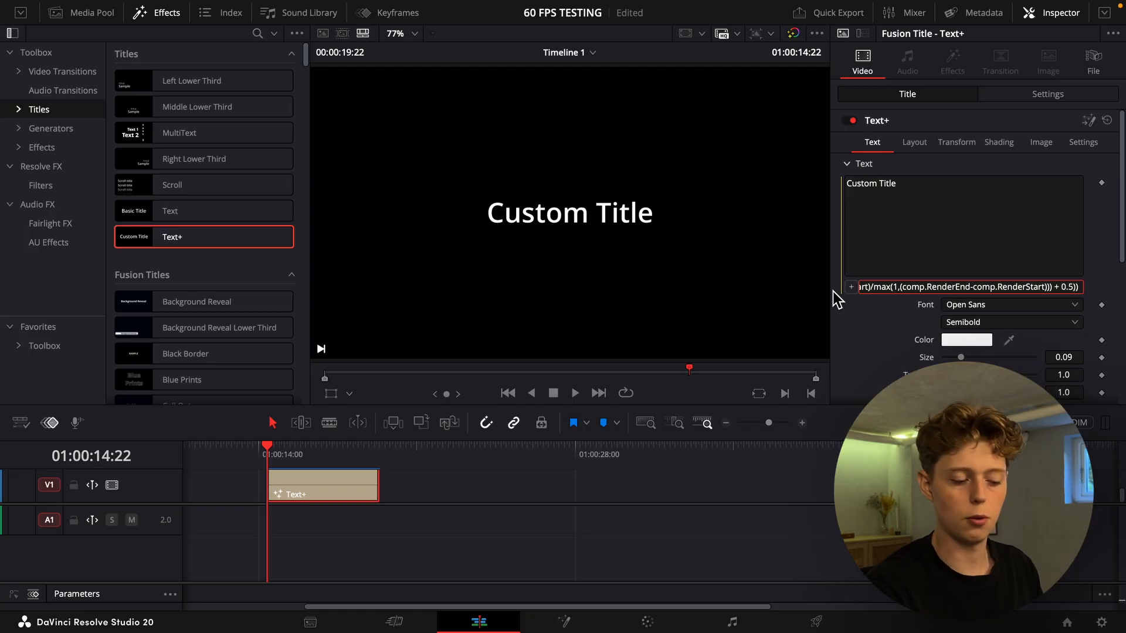
Apply the copied dollar-counter expression to the Text+ title's text field.
click(575, 393)
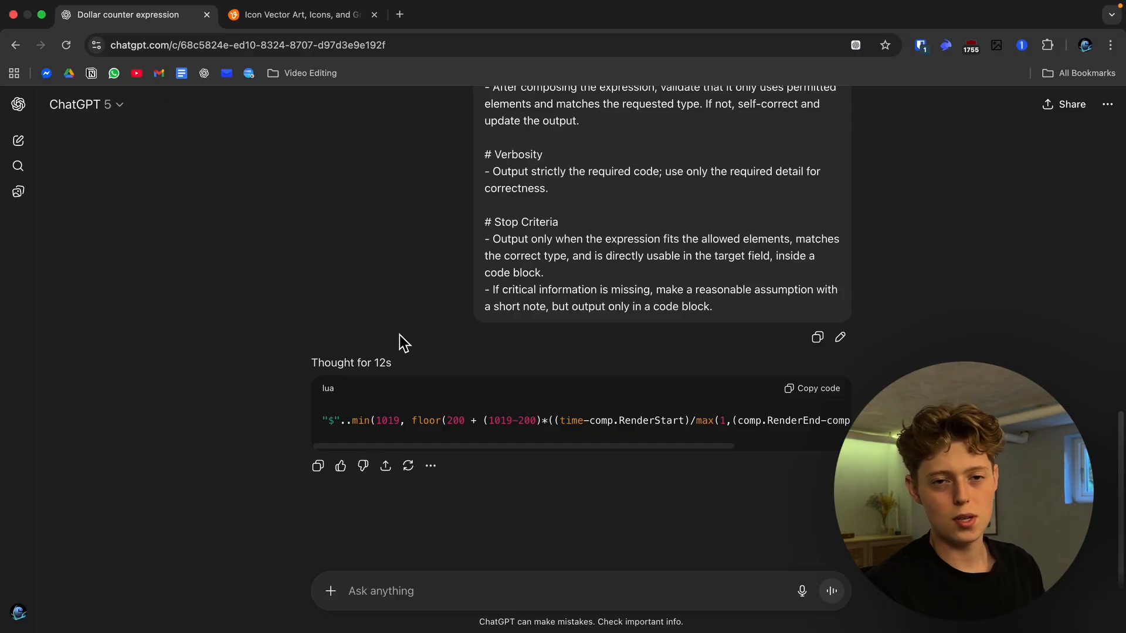
mouse_move(18, 140)
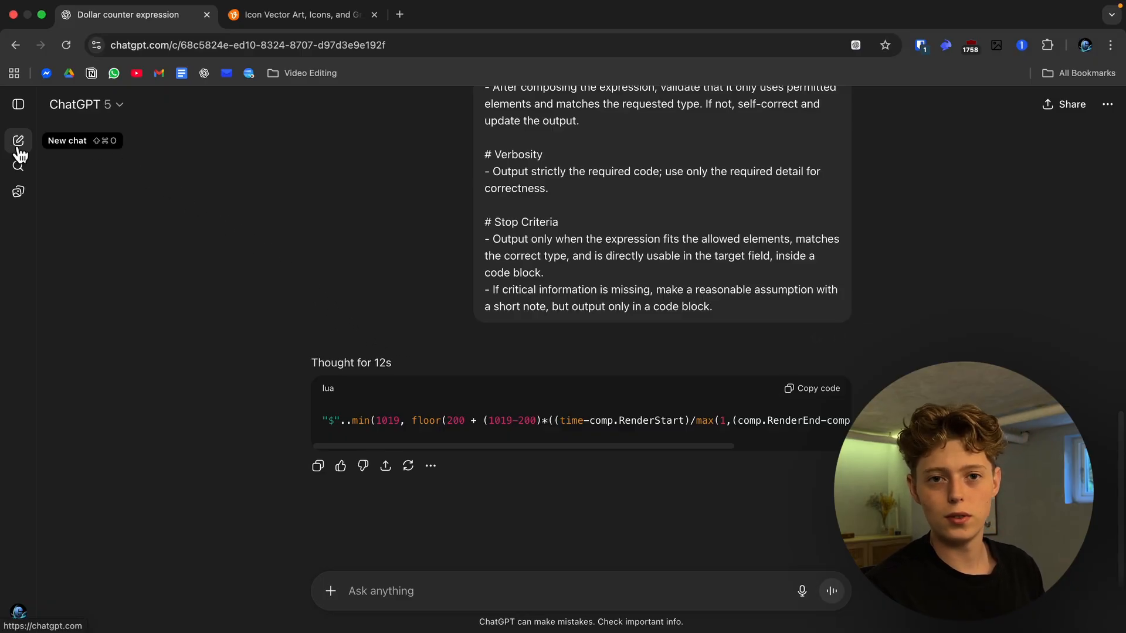
Start a new empty ChatGPT chat from the sidebar.
click(18, 141)
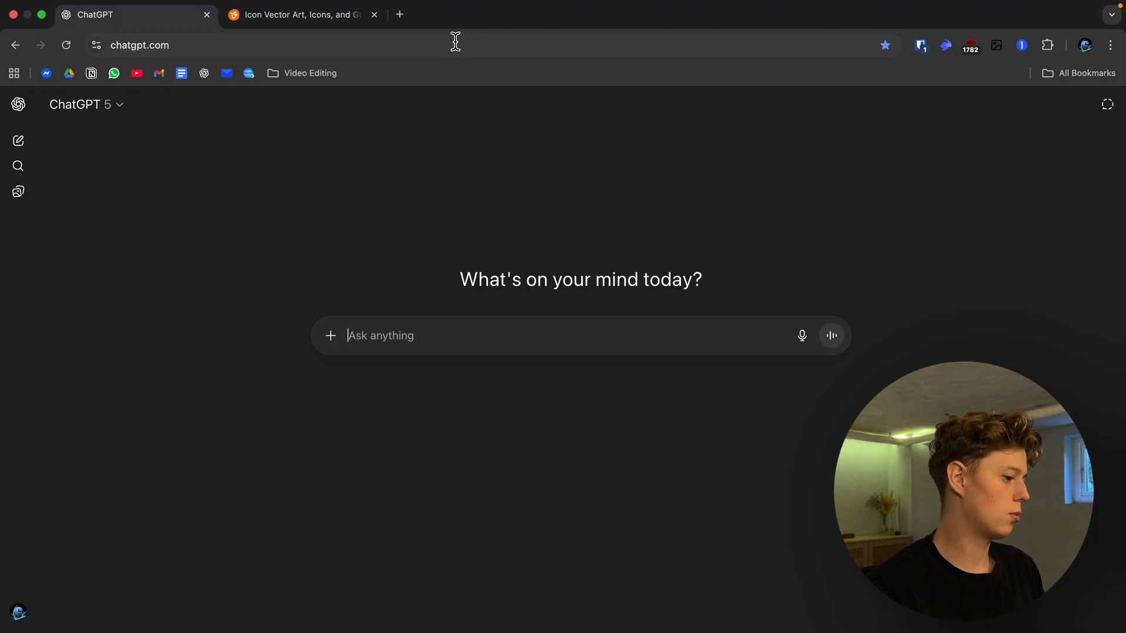
mouse_move(400, 14)
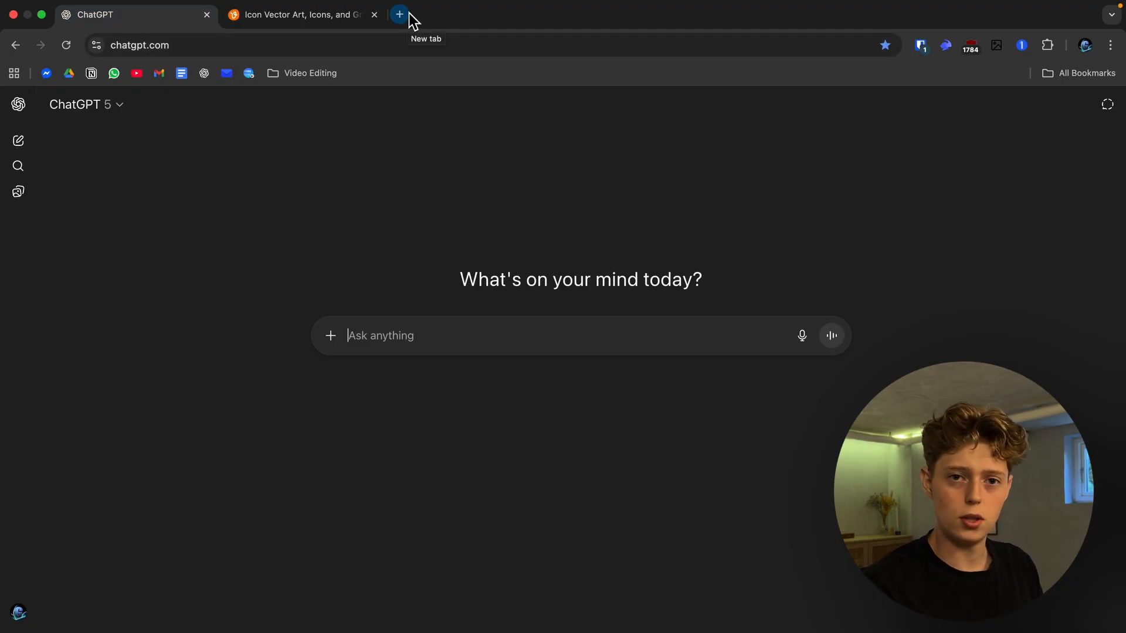
Find a vintage oil lantern photo via a Google Images search for 'latern' and bring it to ChatGPT.
click(399, 14)
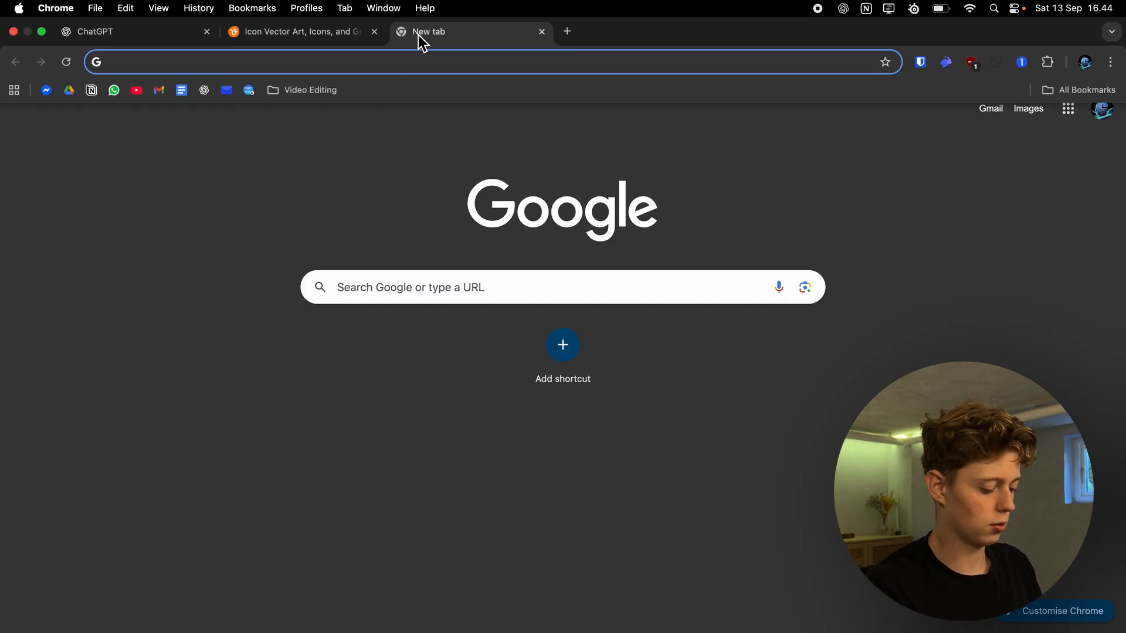
text(latern)
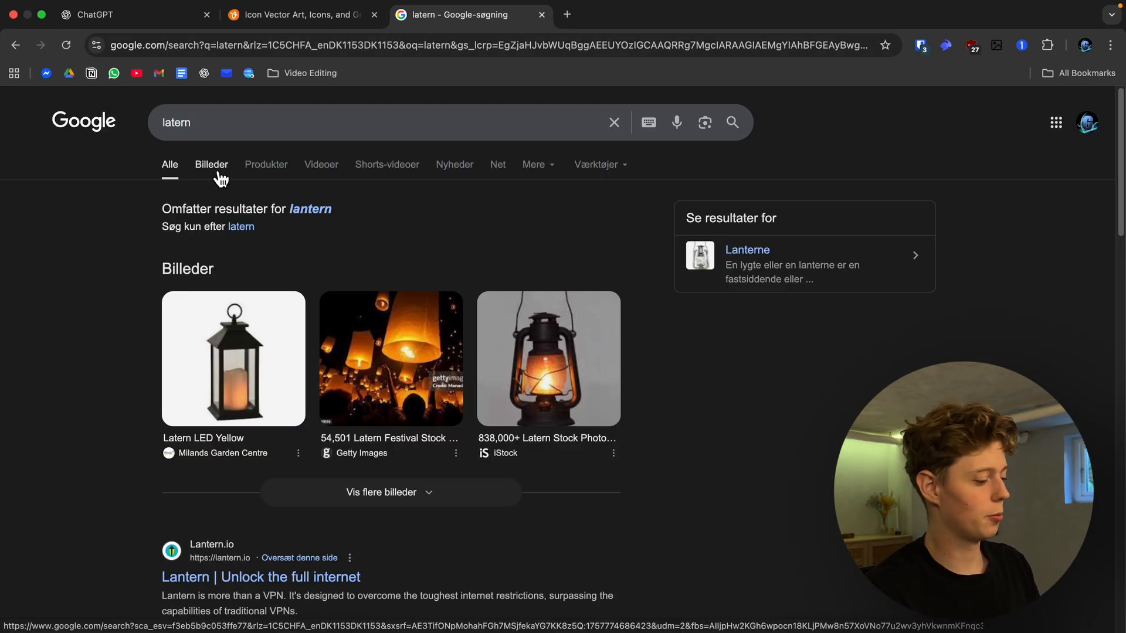
click(211, 165)
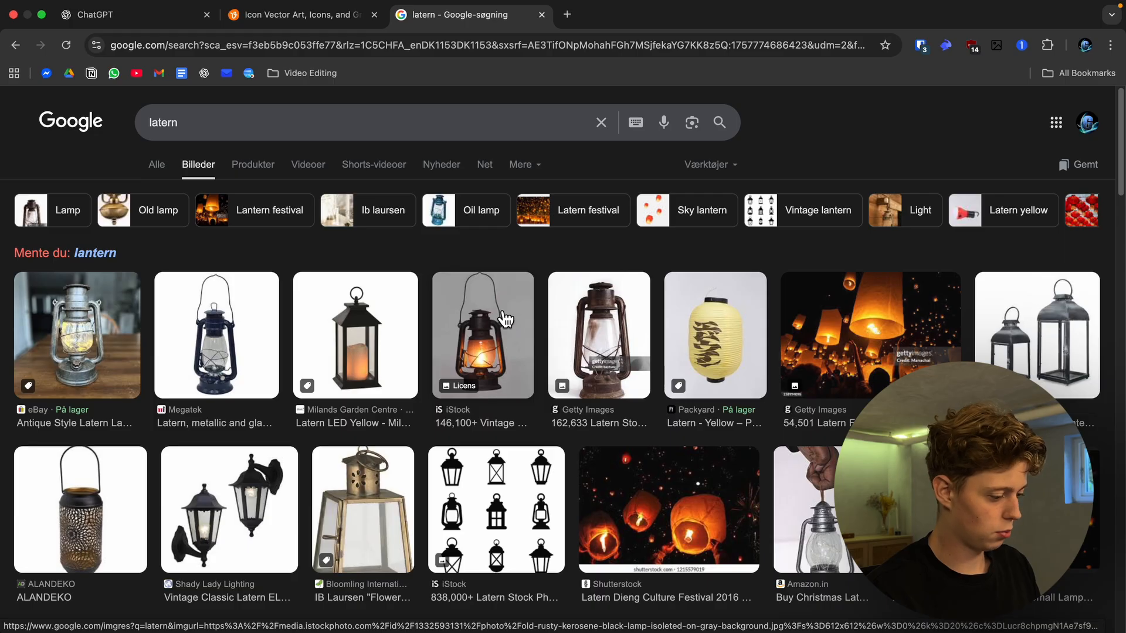
click(483, 335)
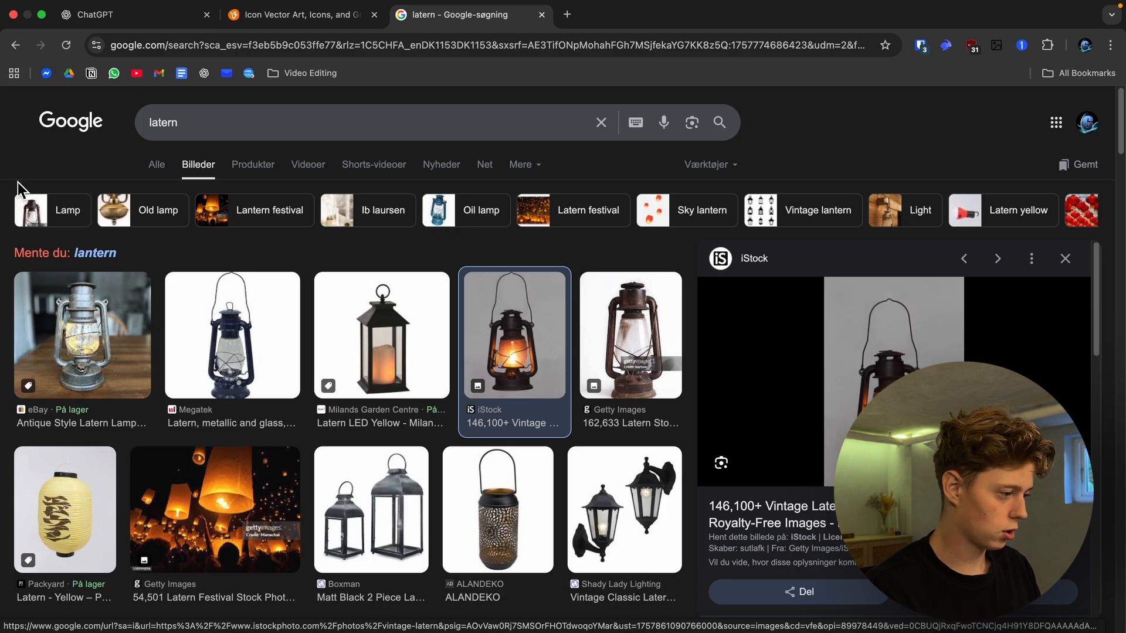
click(133, 14)
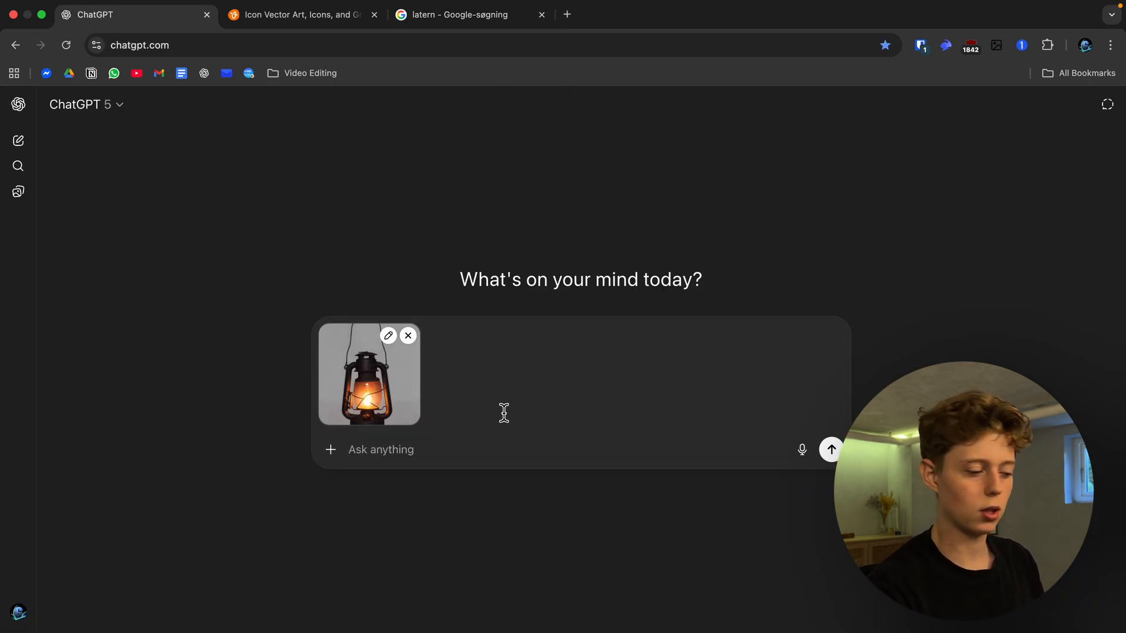
Send the lantern photo asking for a prompt to generate a similar lantern as a transparent PNG.
text(make a prompt for me, to generate a si)
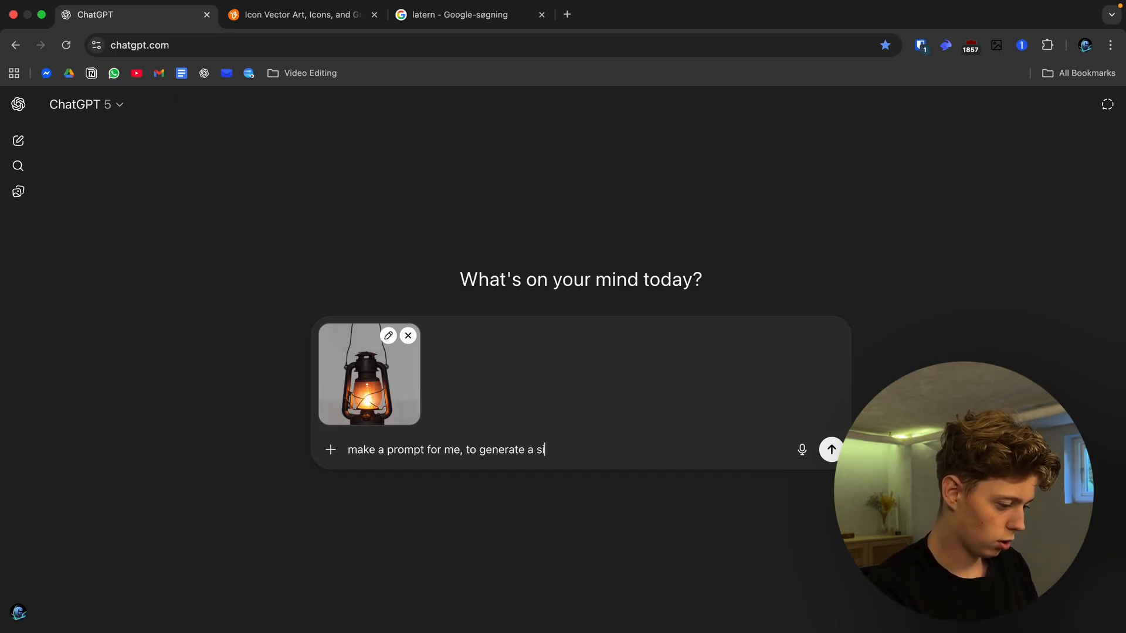
text(milar lantern with)
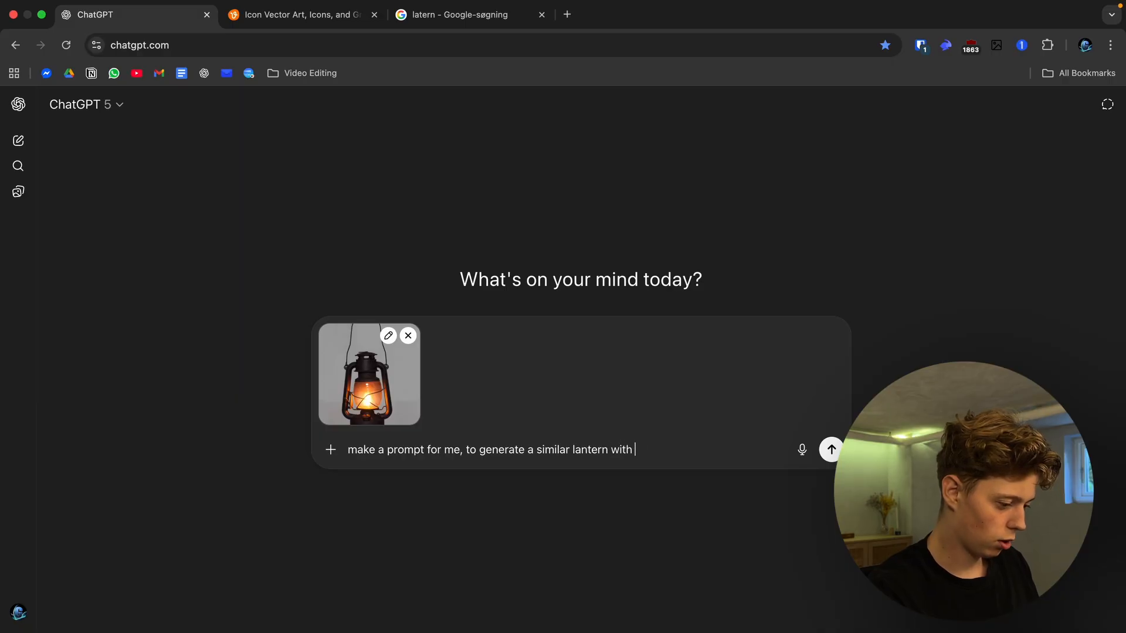
text(a transparrent png)
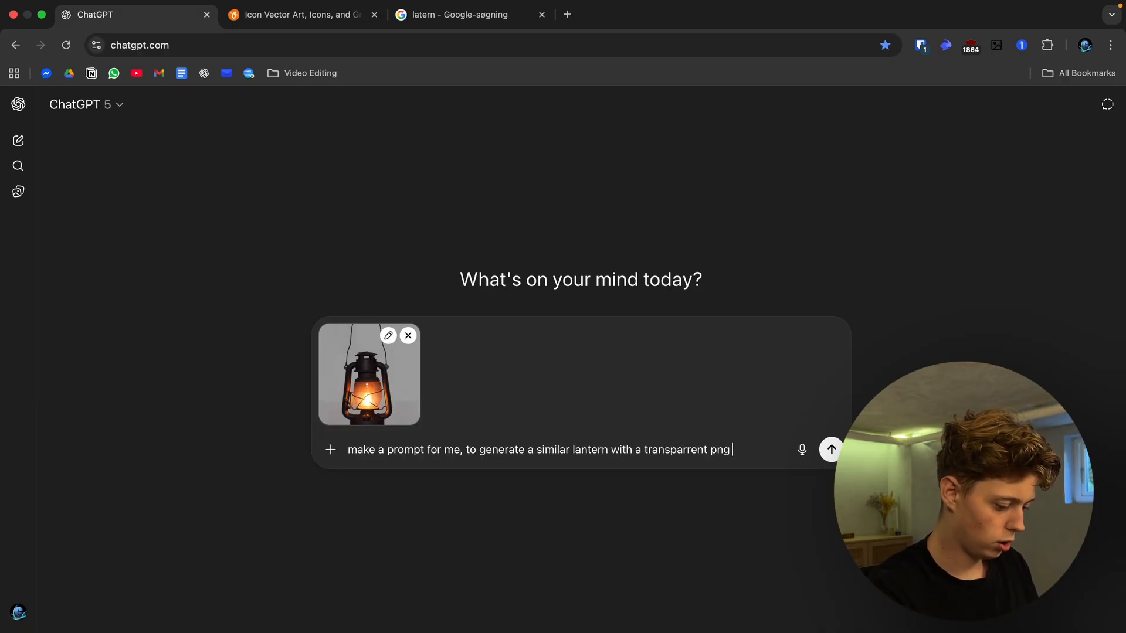
click(831, 449)
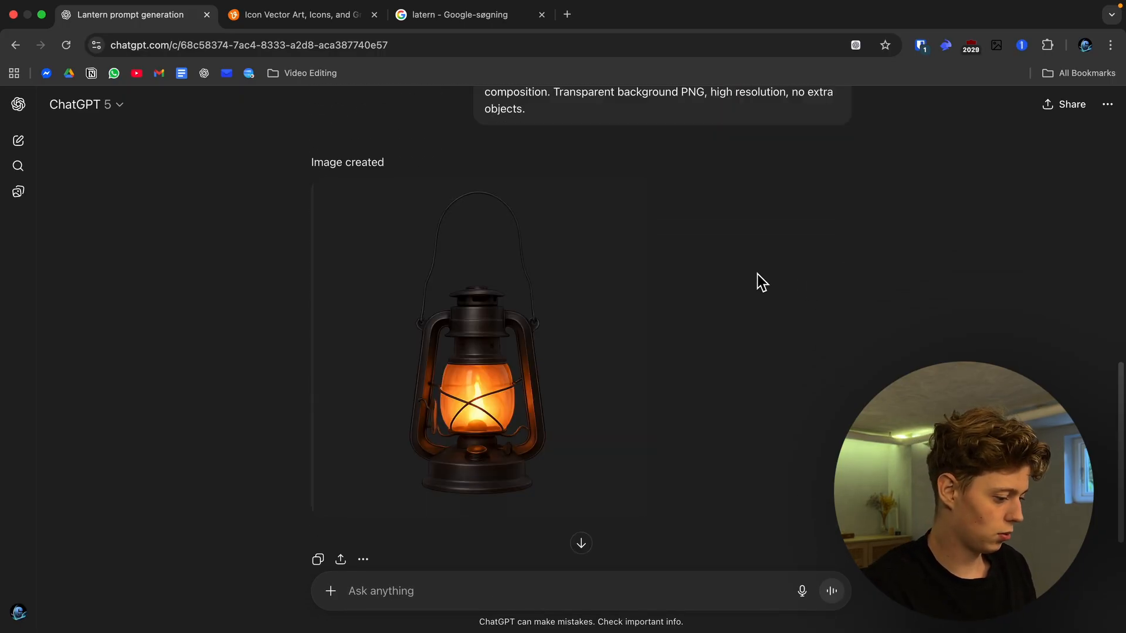
mouse_move(806, 258)
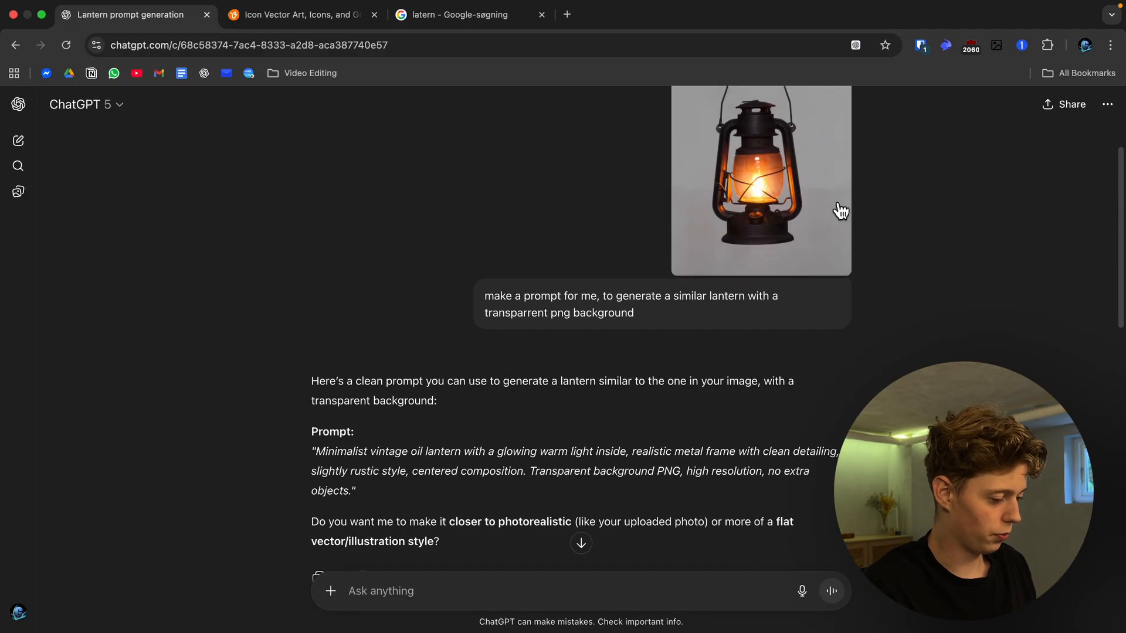
scroll(down, 3)
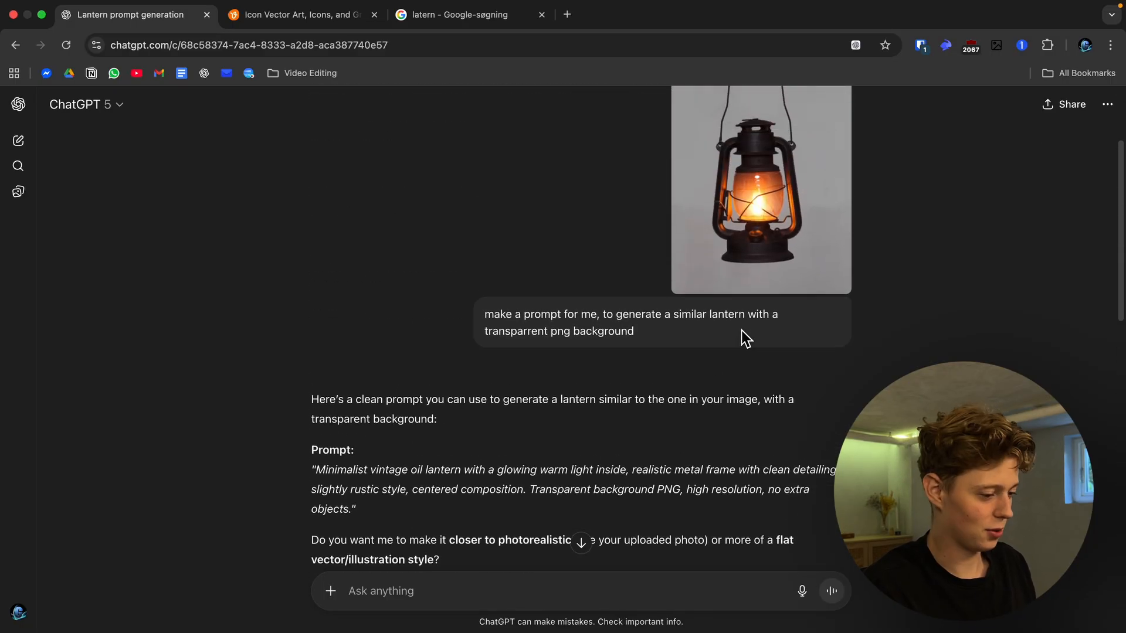
scroll(down, 3)
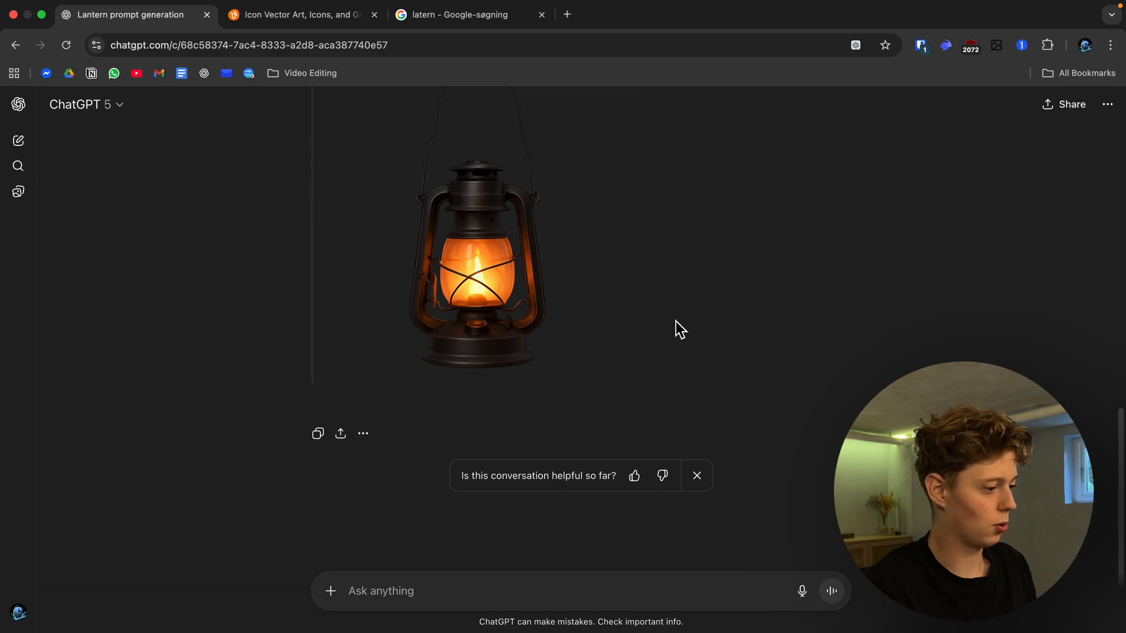
mouse_move(676, 329)
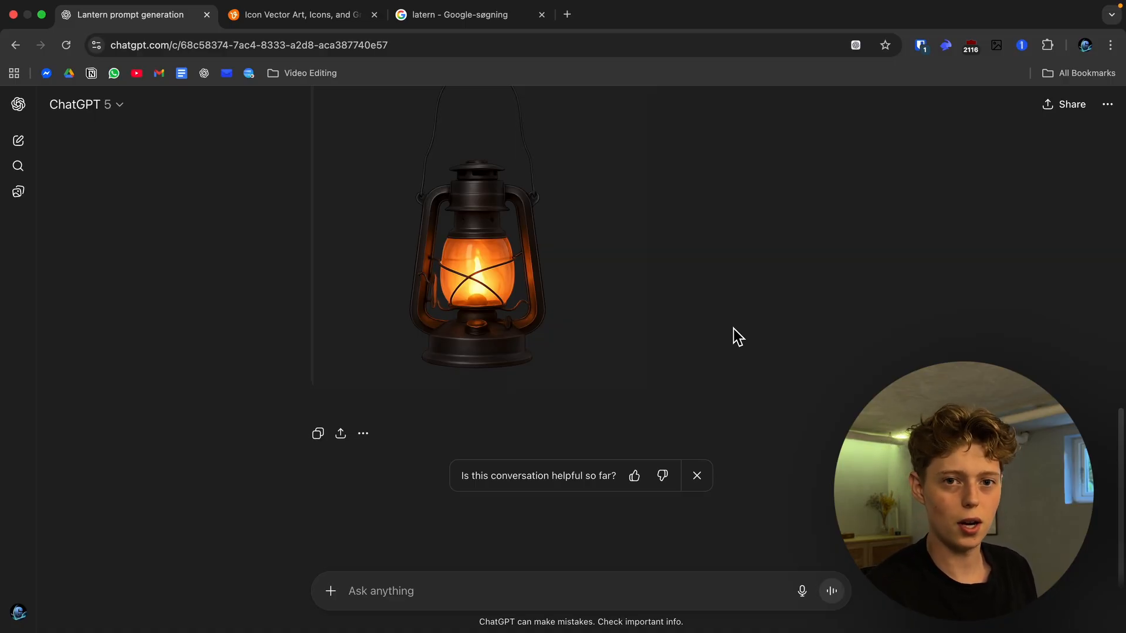
key(Cmd+Tab)
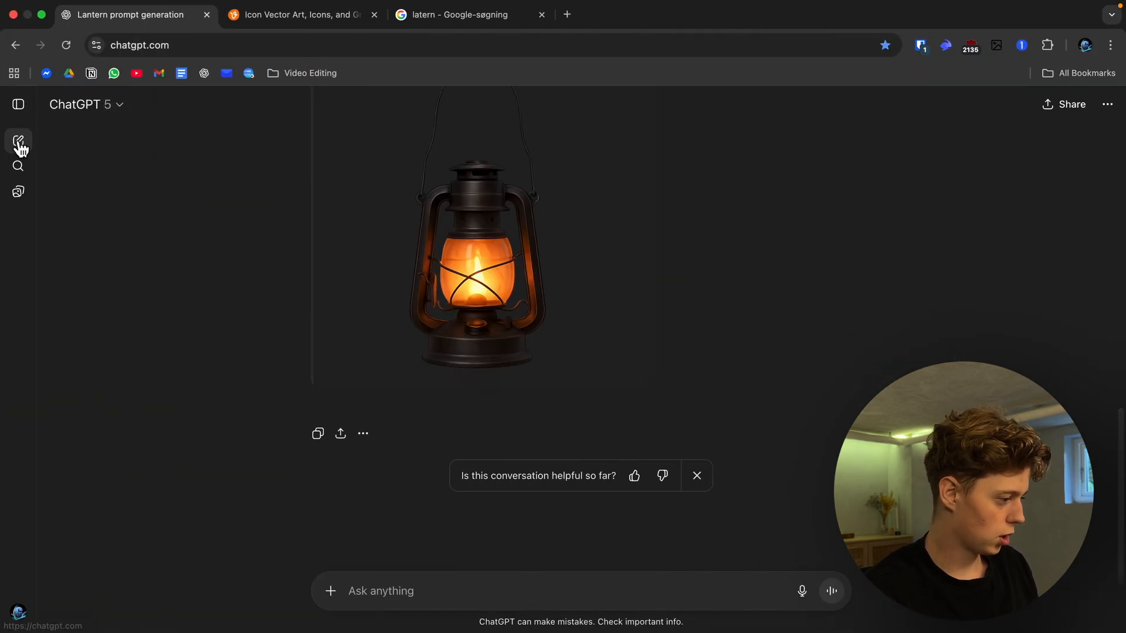
Paste the Animation Ideas prompt into a new chat with the style placeholder set to 'Gadhzi'.
click(18, 141)
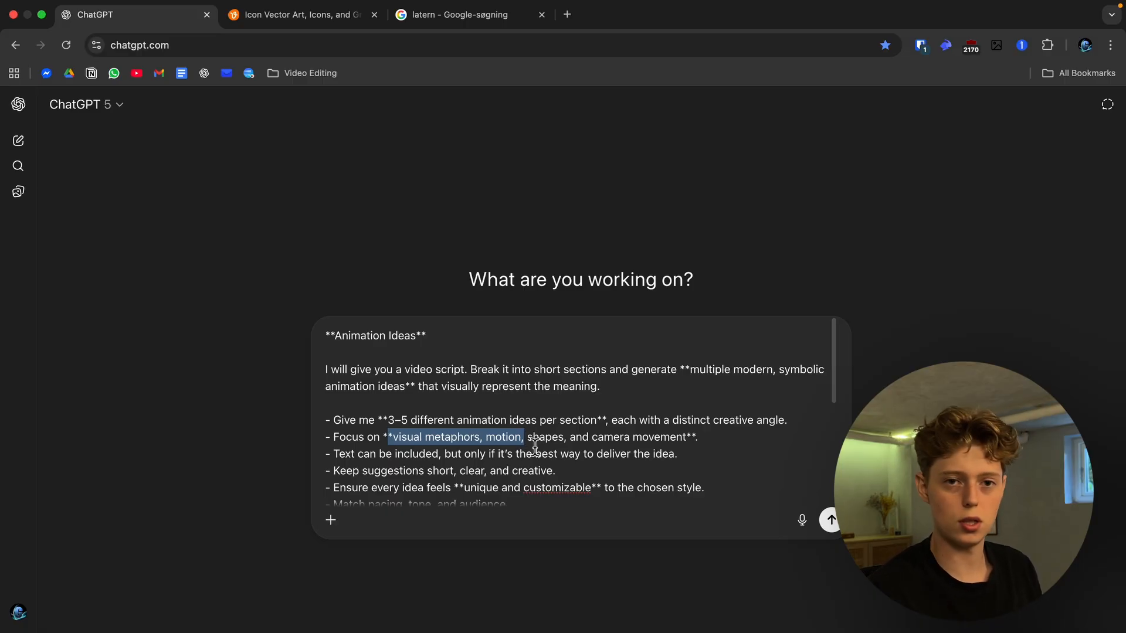
scroll(down, 3)
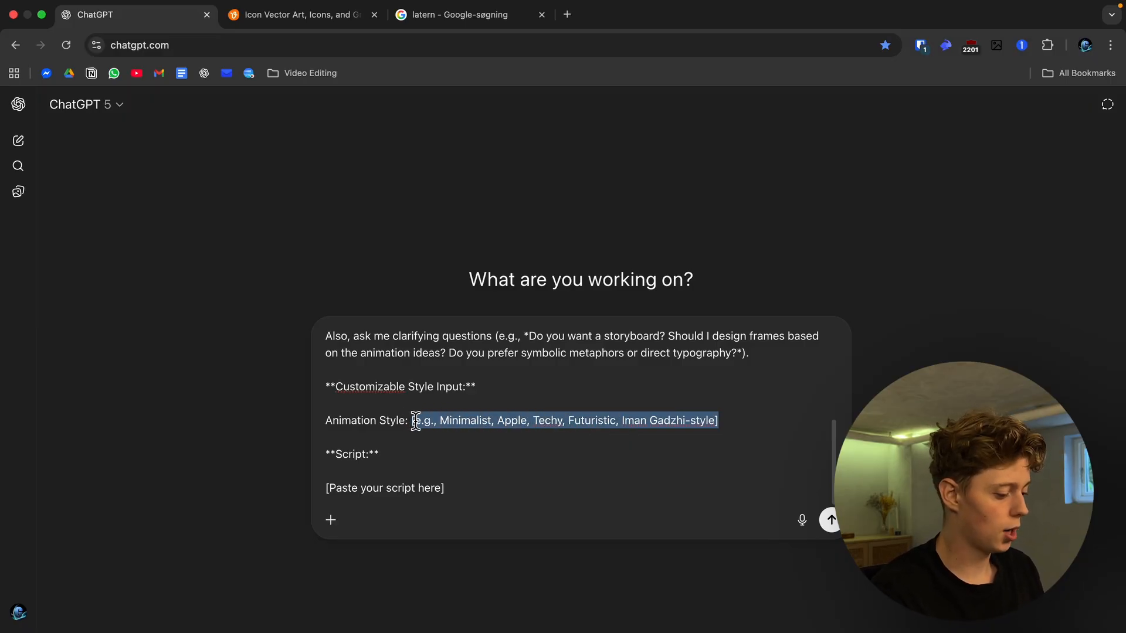
text([Ima)
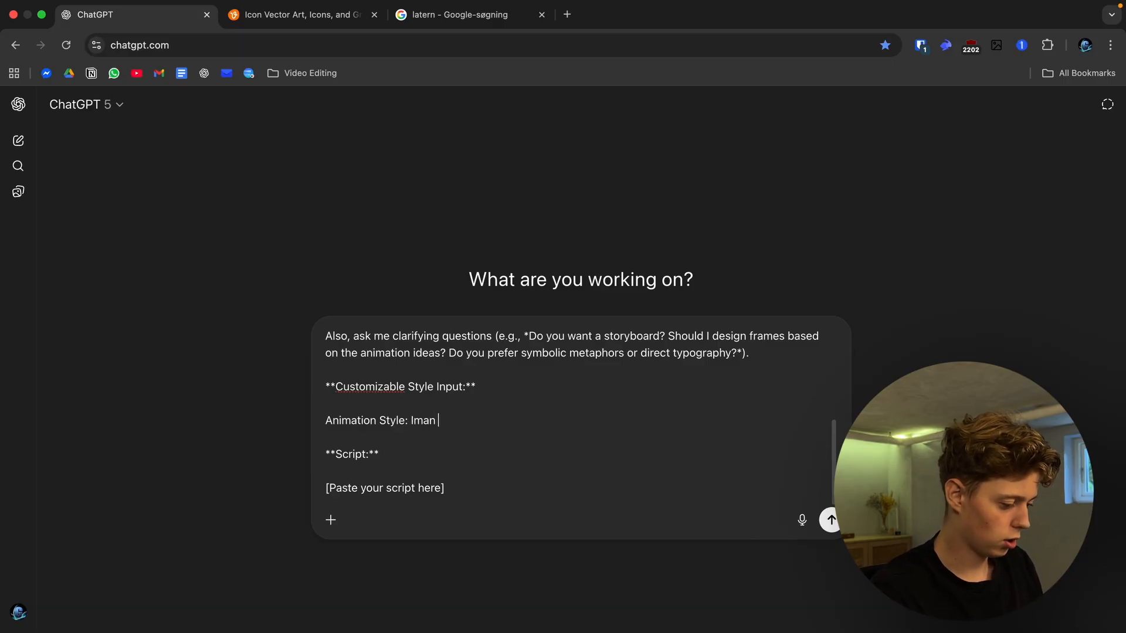
text(Gadhzi)
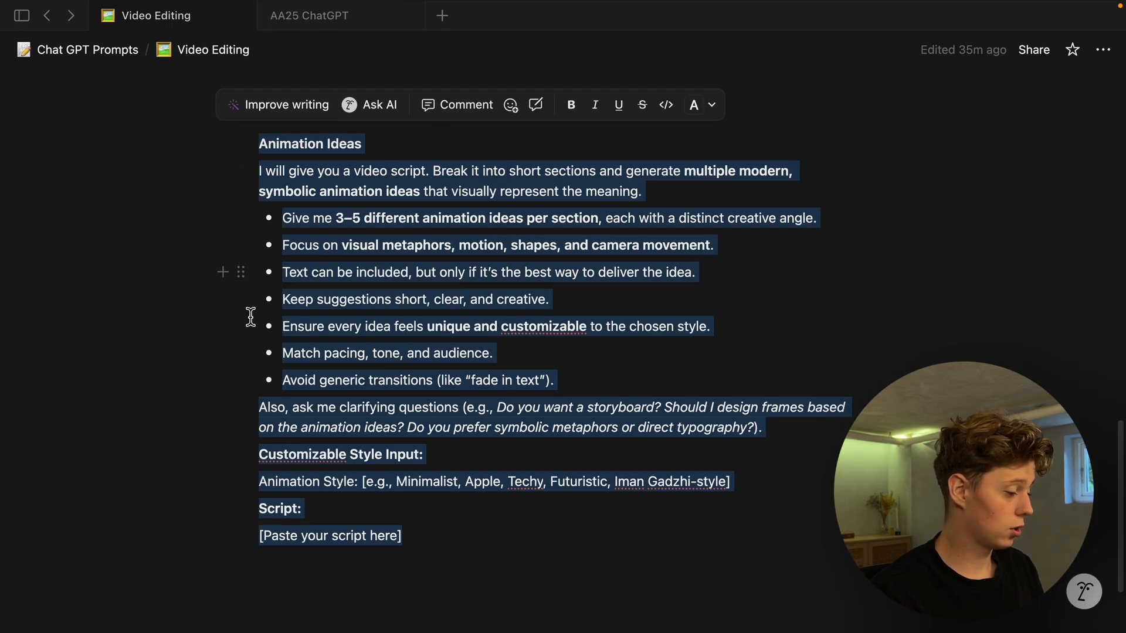
mouse_move(242, 326)
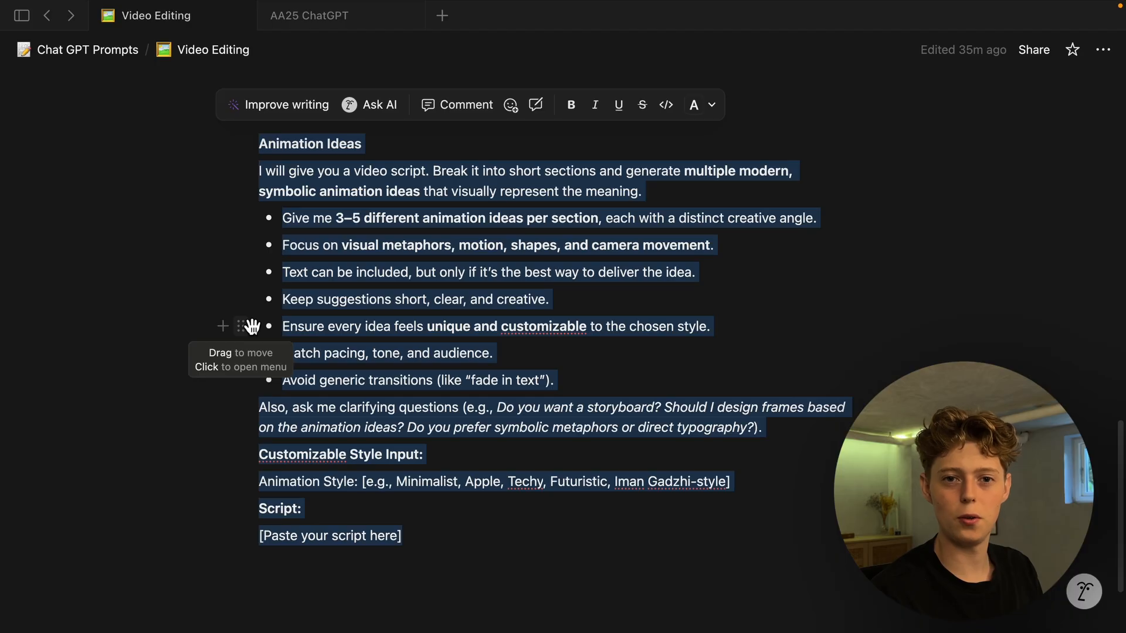
Switch from Notion back to the ChatGPT browser tab.
click(310, 15)
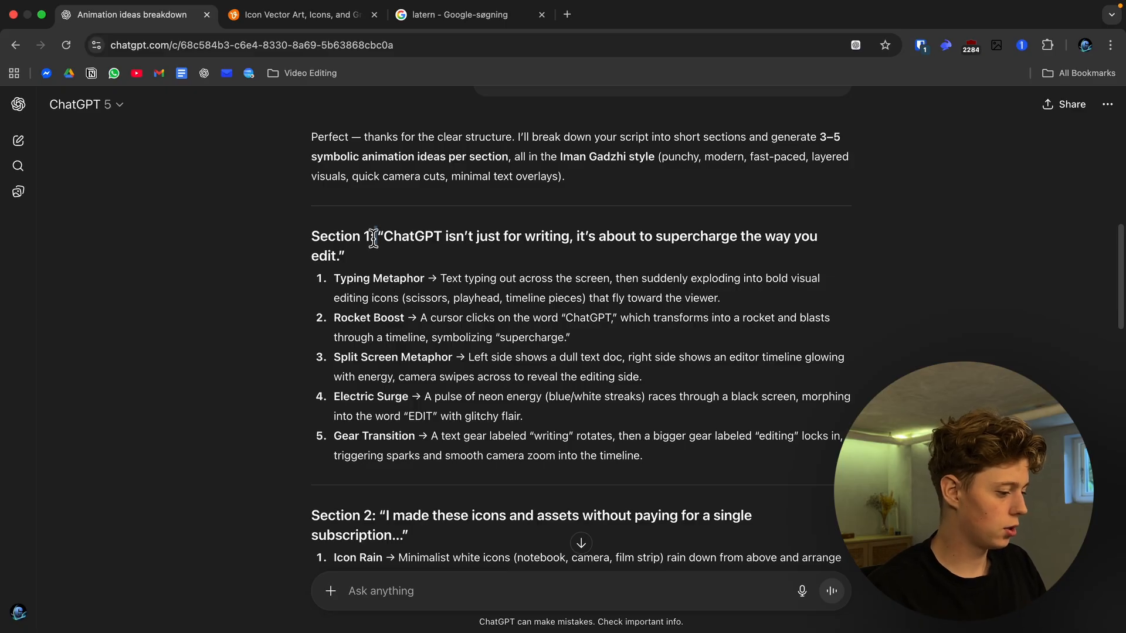
Highlight the Section 1 heading and the Typing Metaphor and Rocket Boost idea descriptions.
double_click(413, 237)
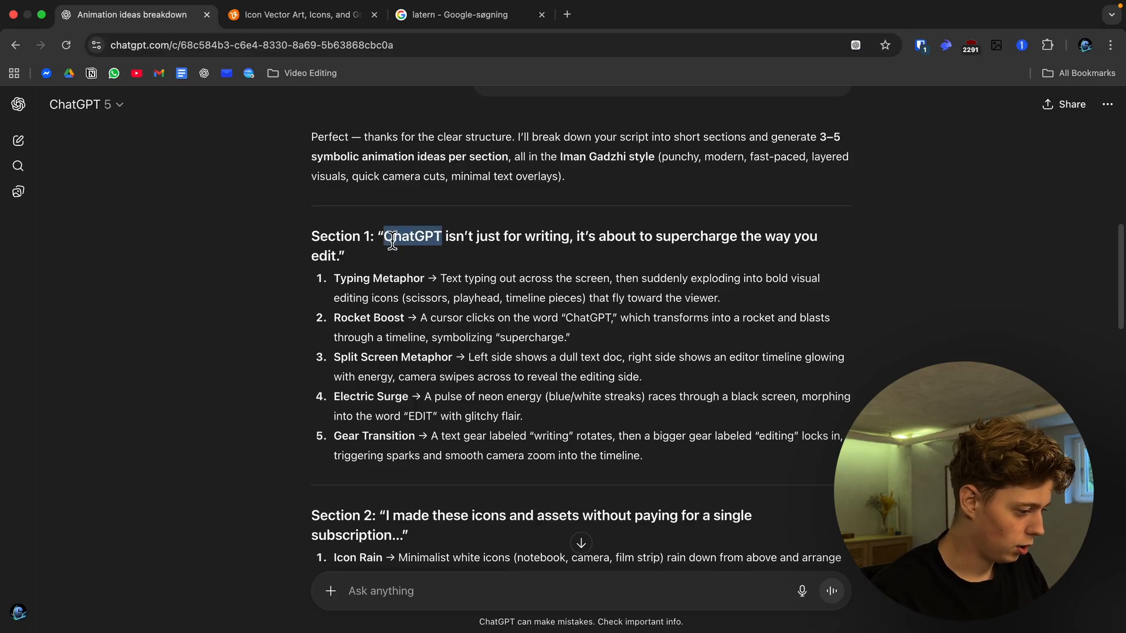
drag(391, 237, 696, 256)
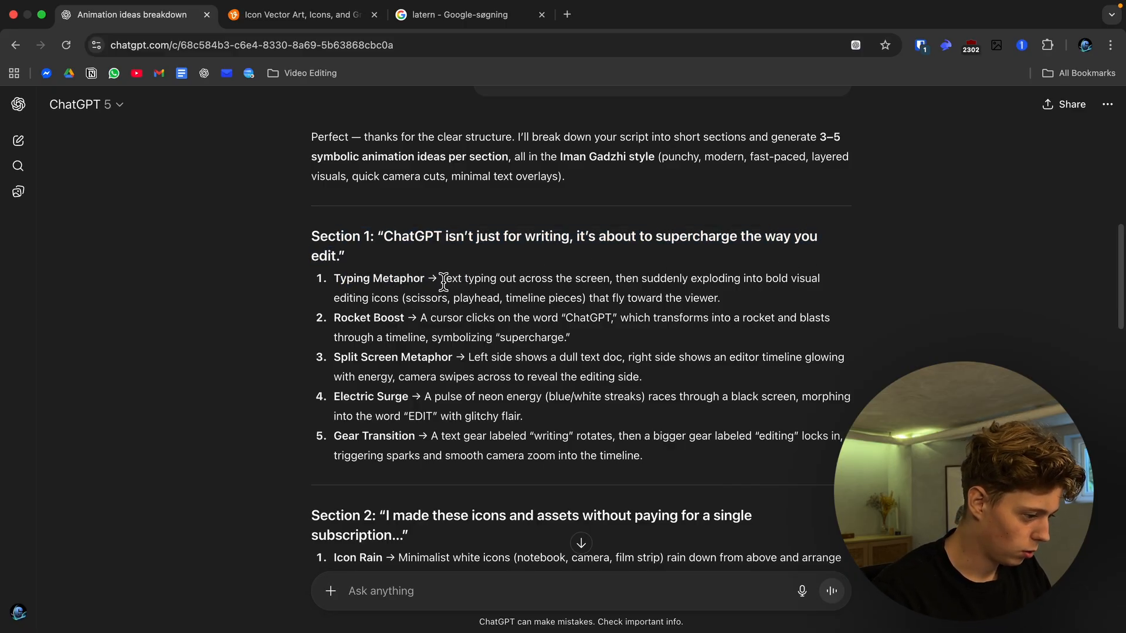
drag(440, 278, 467, 298)
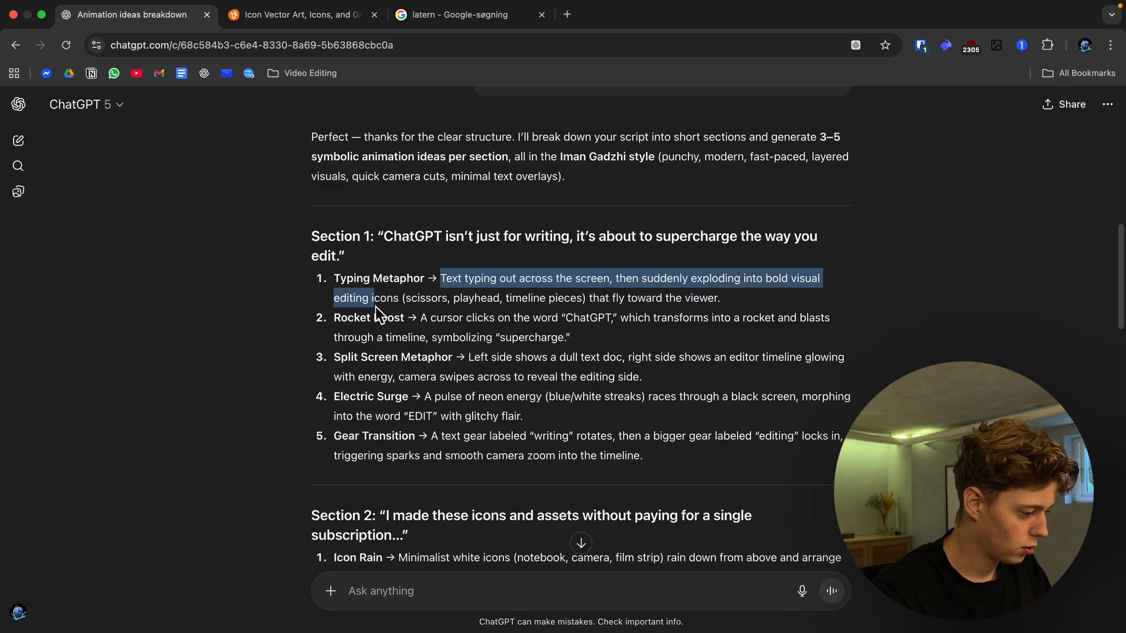
drag(373, 298, 721, 298)
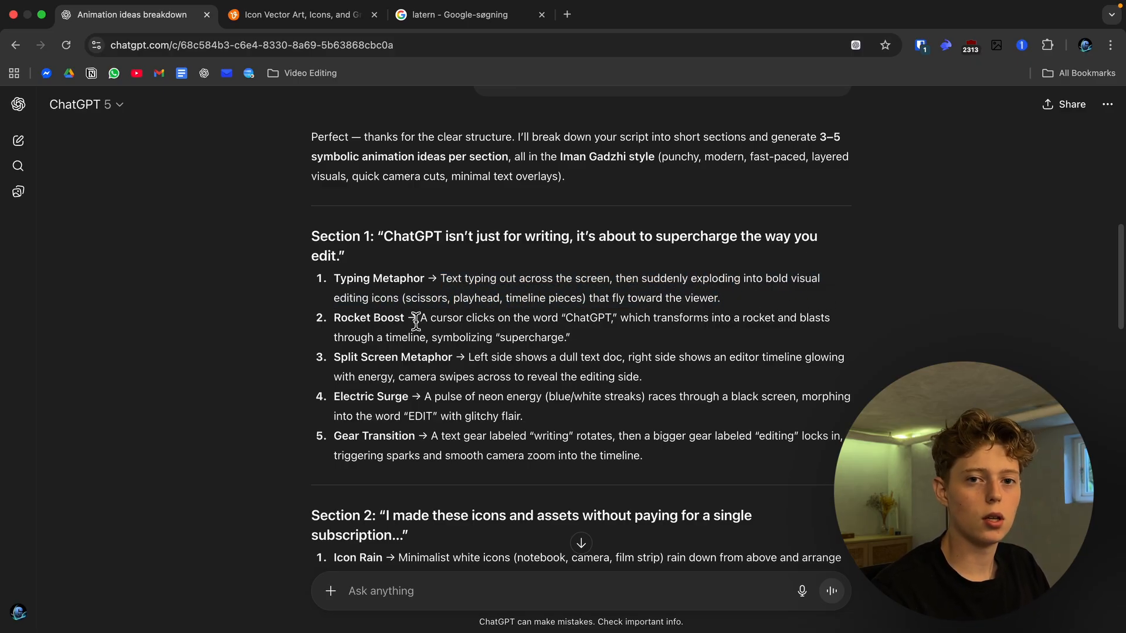
Read down through the remaining sections to the closing offer to sketch the ideas as frames.
scroll(down, 3)
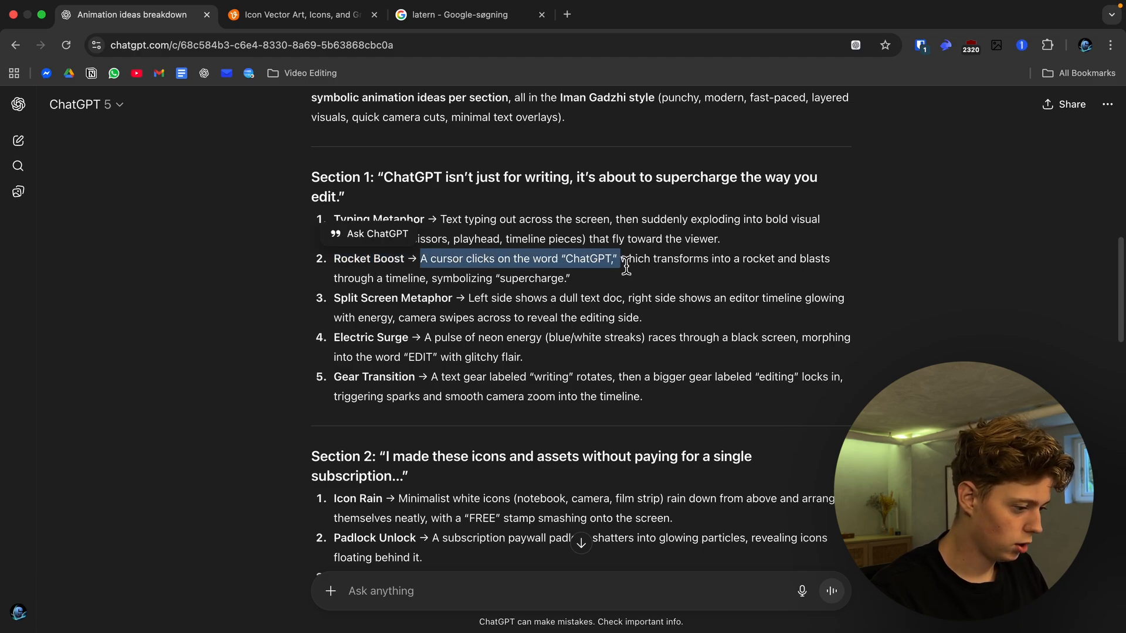
drag(618, 259, 736, 279)
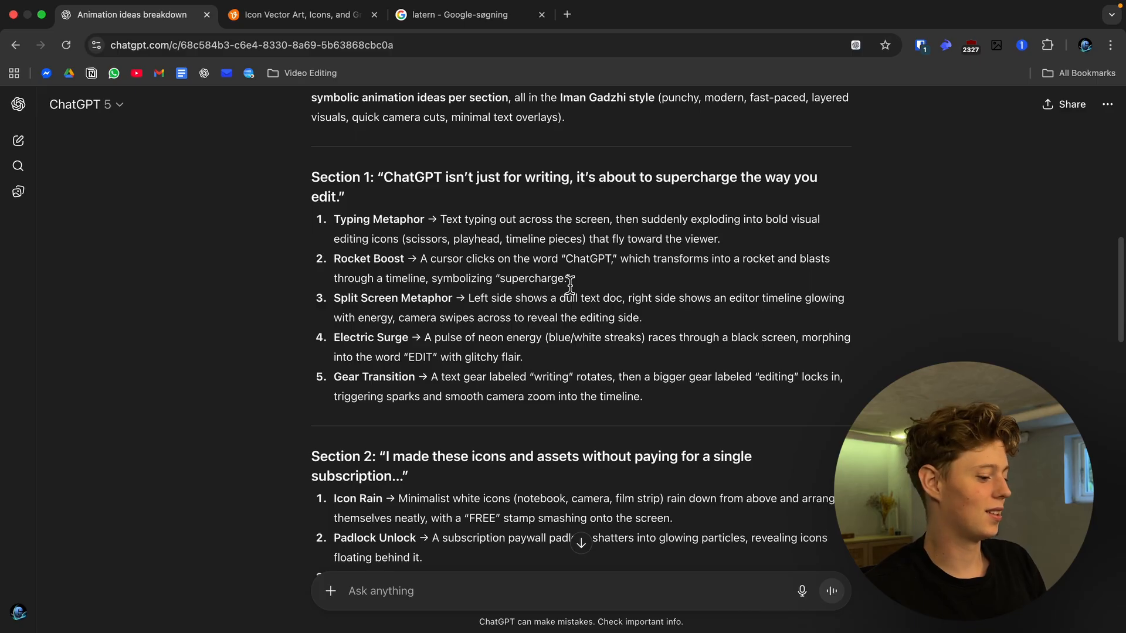
scroll(down, 3)
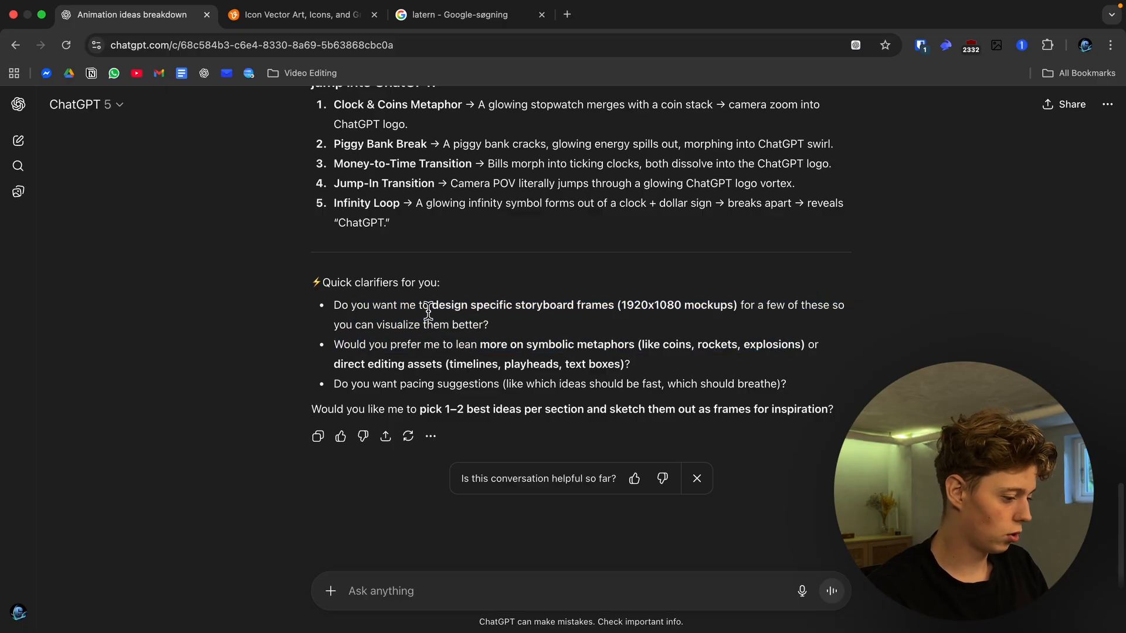
drag(426, 312, 772, 409)
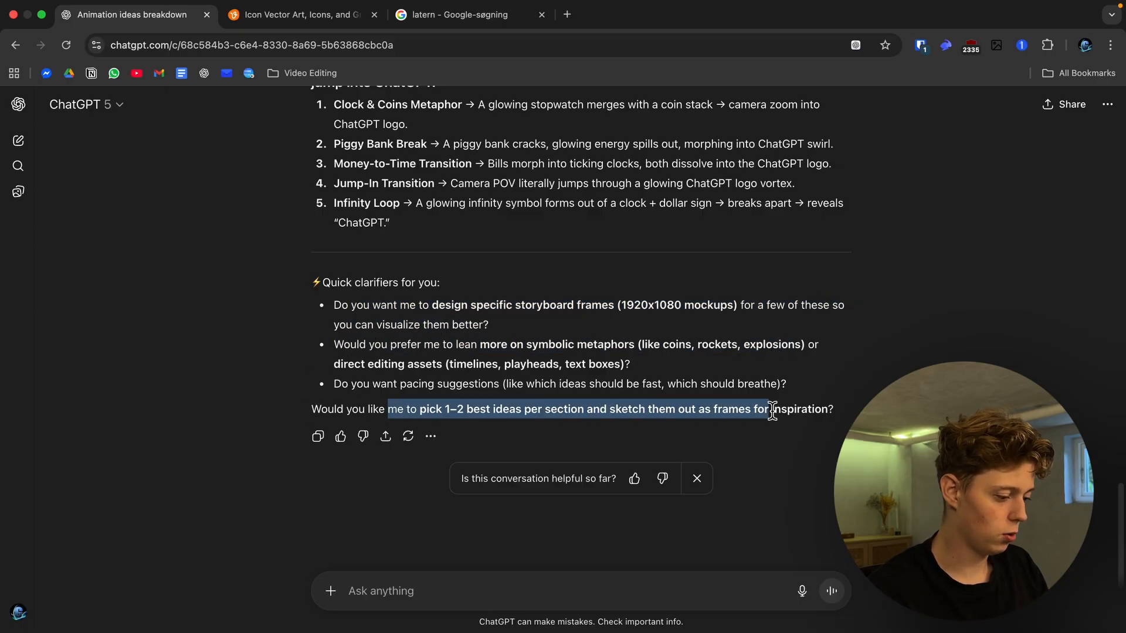